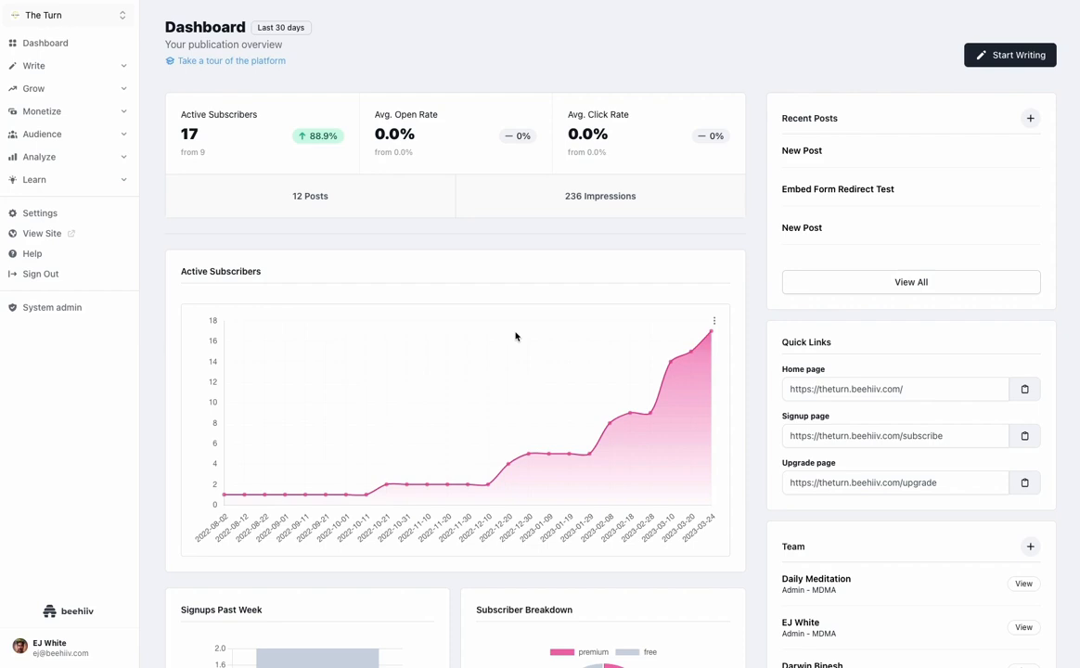
mouse_move(282, 357)
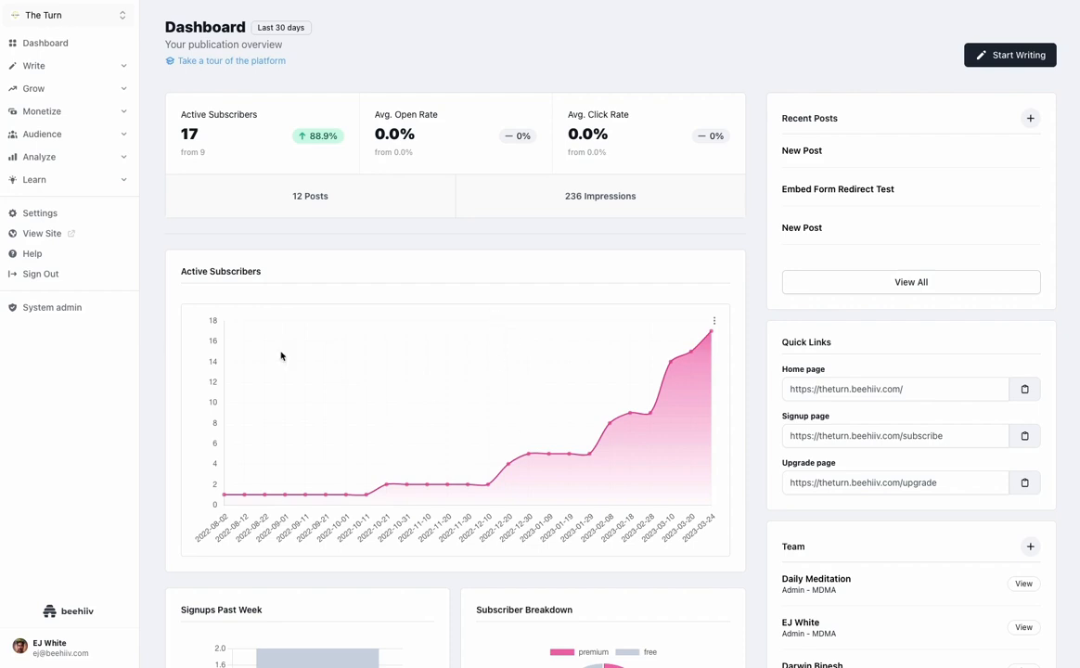
mouse_move(39, 212)
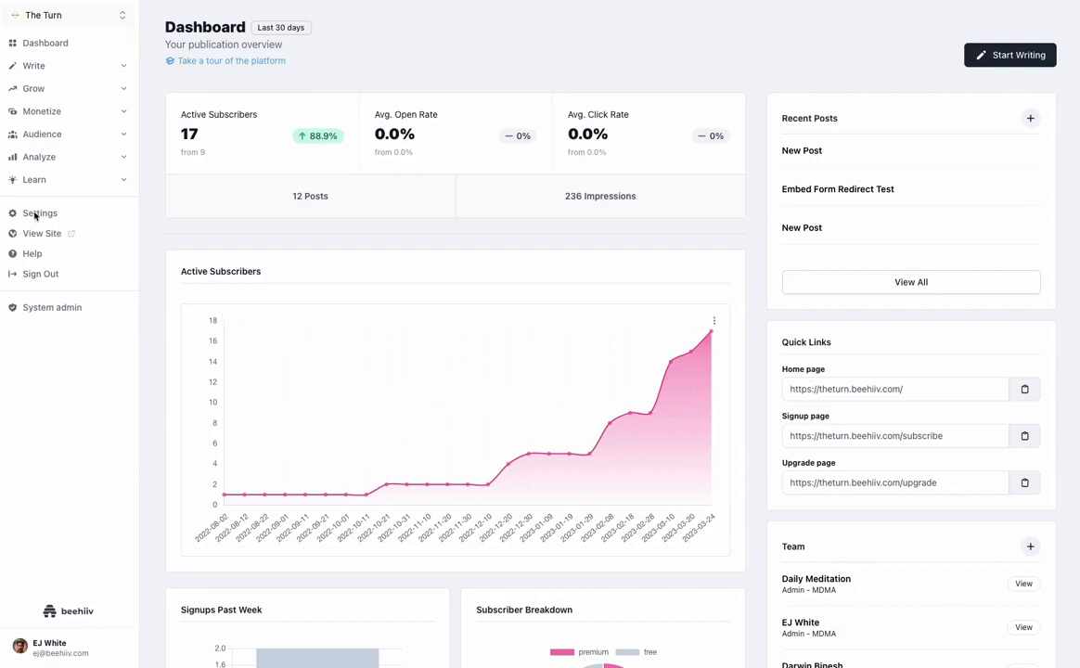
left_click(42, 233)
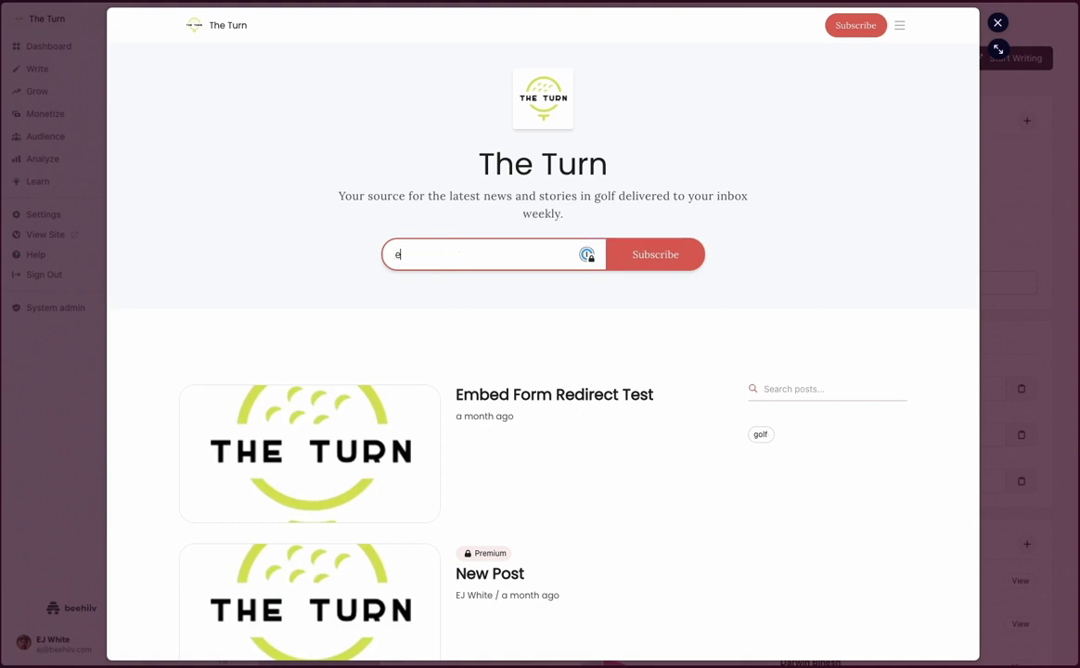
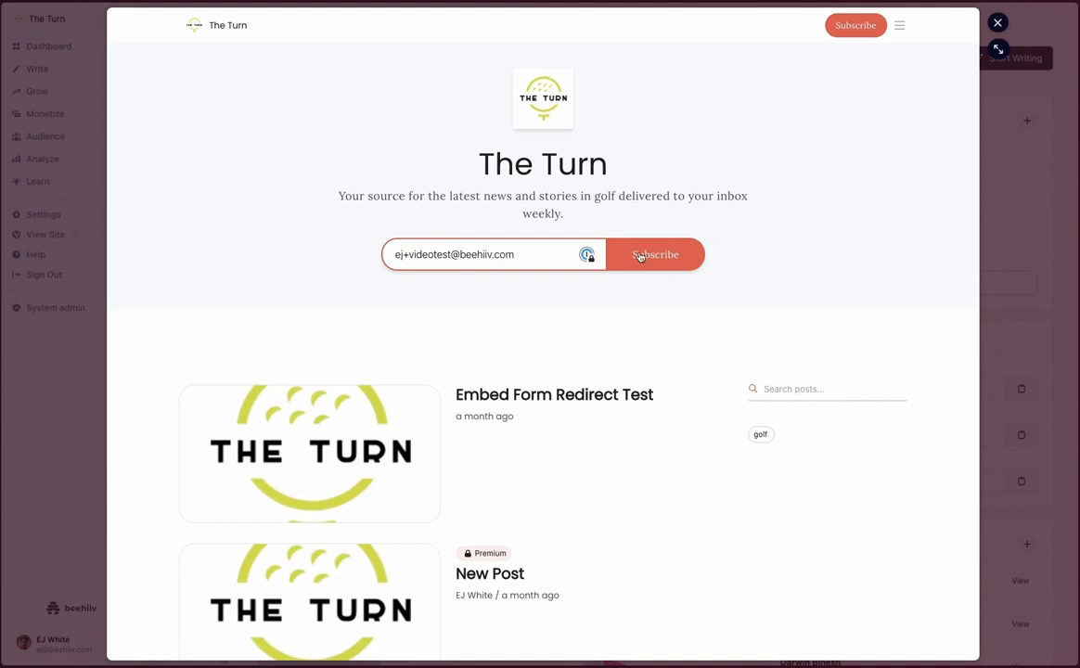
left_click(655, 254)
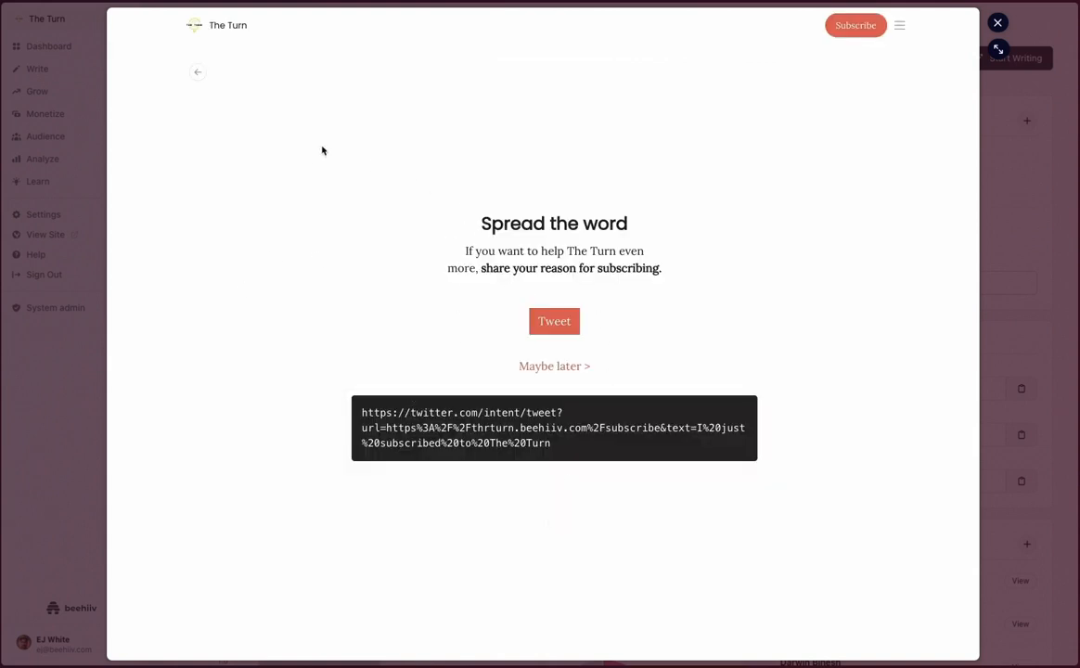
mouse_move(469, 222)
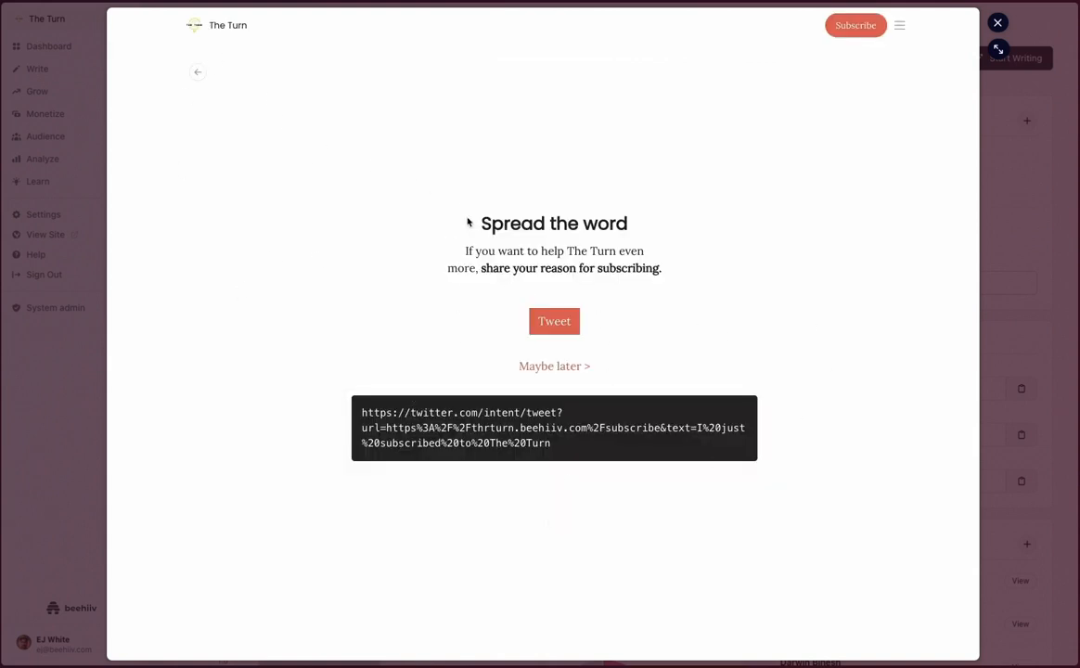
Step: Highlight the share-request text and test the Tweet button's pre-filled tweet
double_click(510, 251)
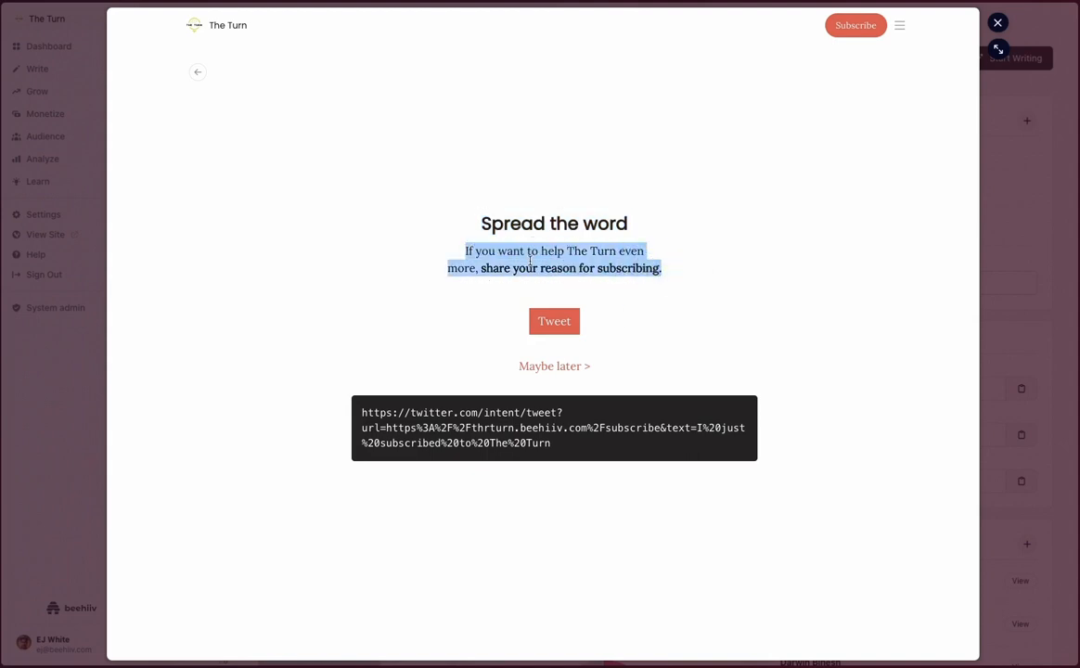
mouse_move(554, 321)
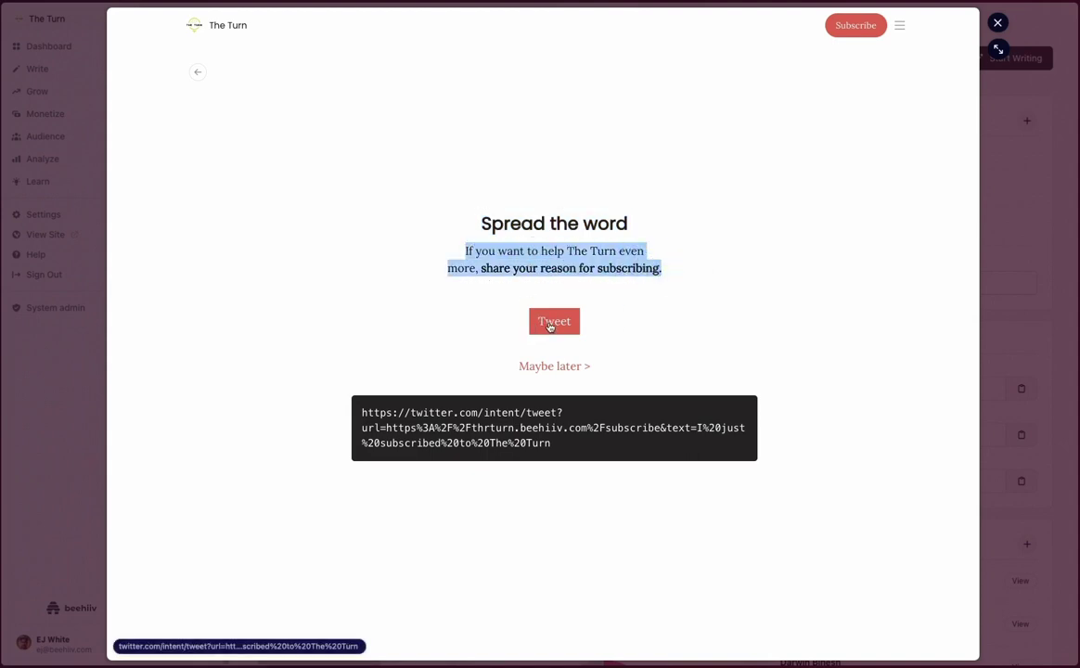
left_click(554, 321)
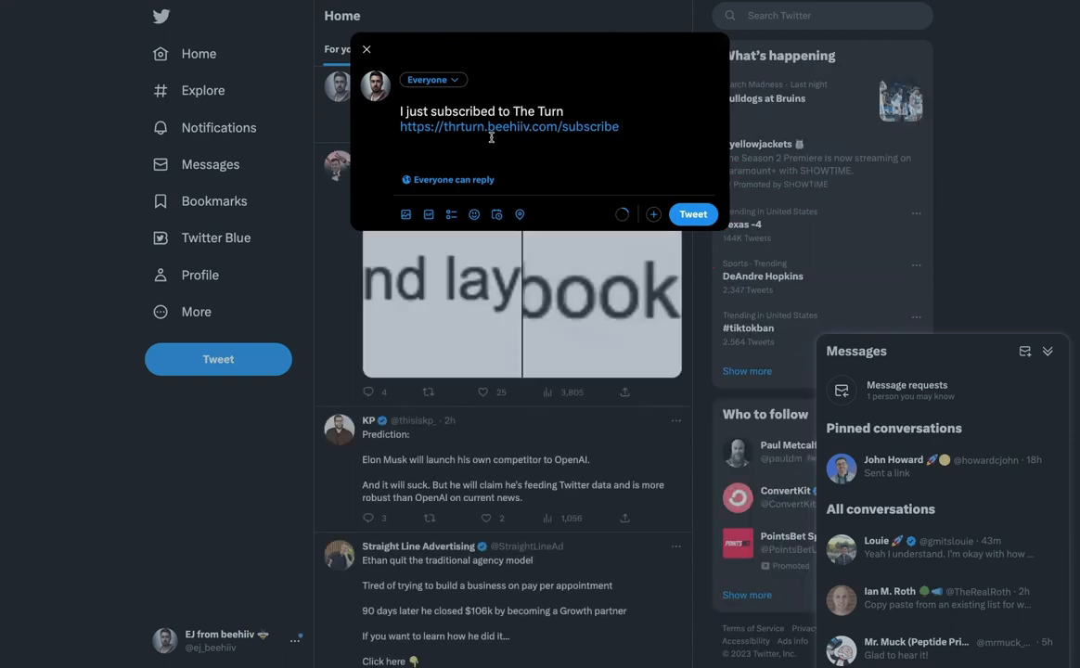
mouse_move(100, 231)
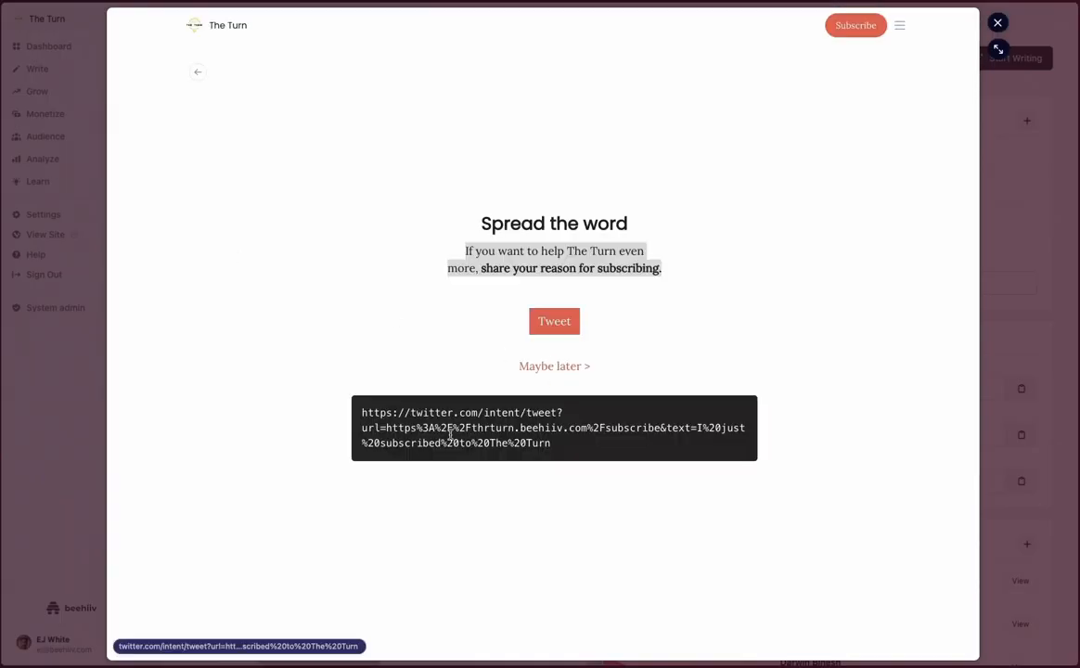
triple_click(554, 428)
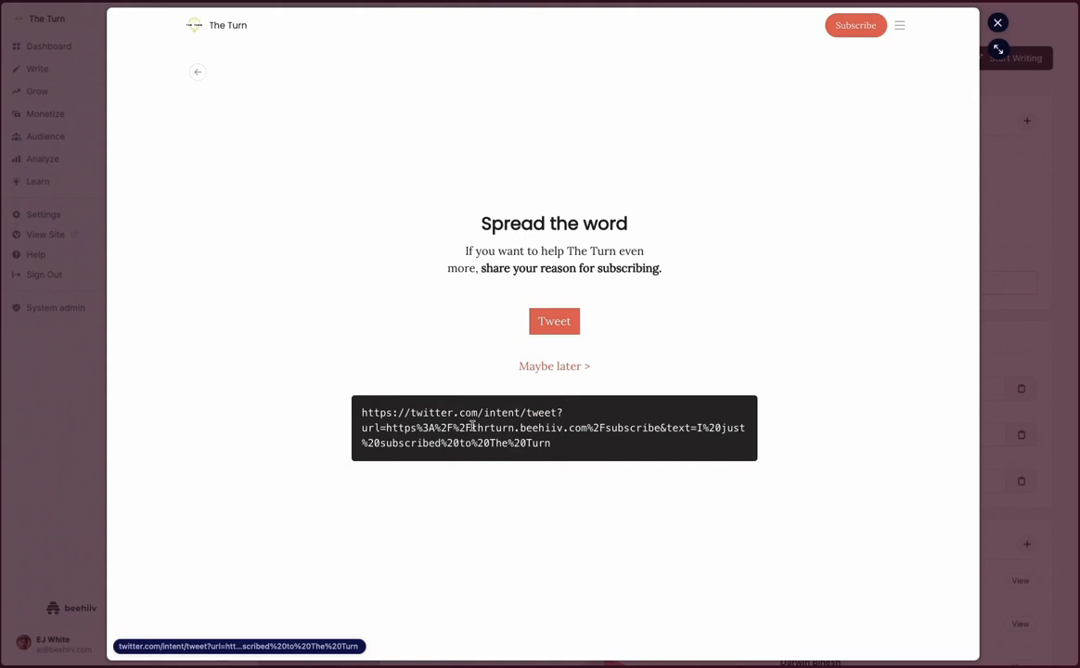
triple_click(554, 427)
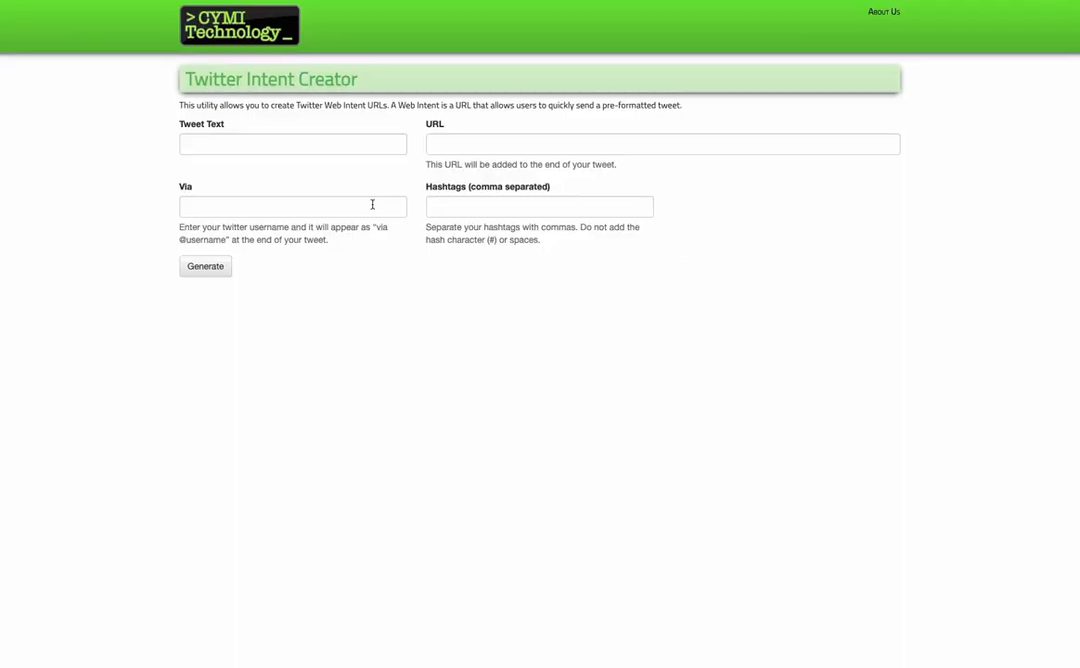
left_click(293, 144)
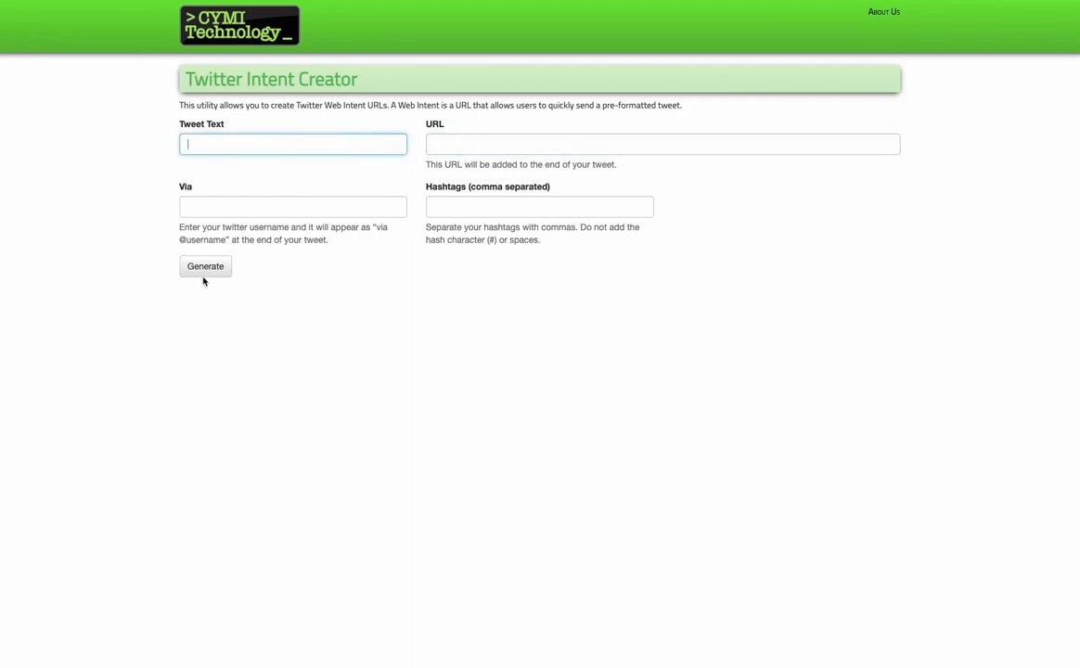
left_click(205, 267)
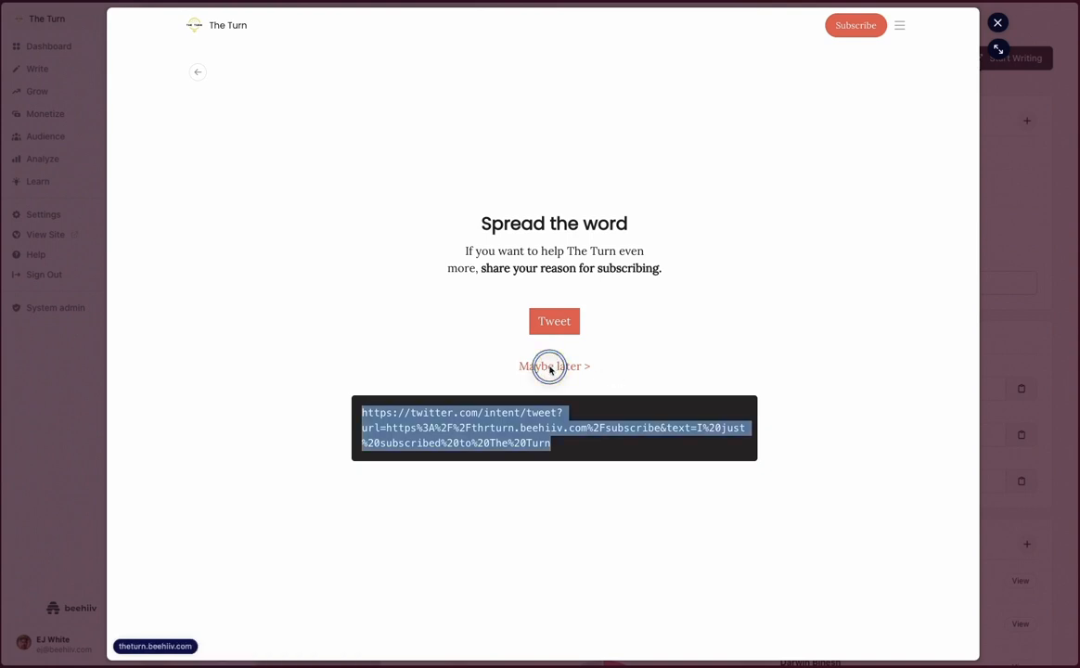
Step: Choose 'Maybe later' on the share page to reach The Turn's homepage
left_click(554, 365)
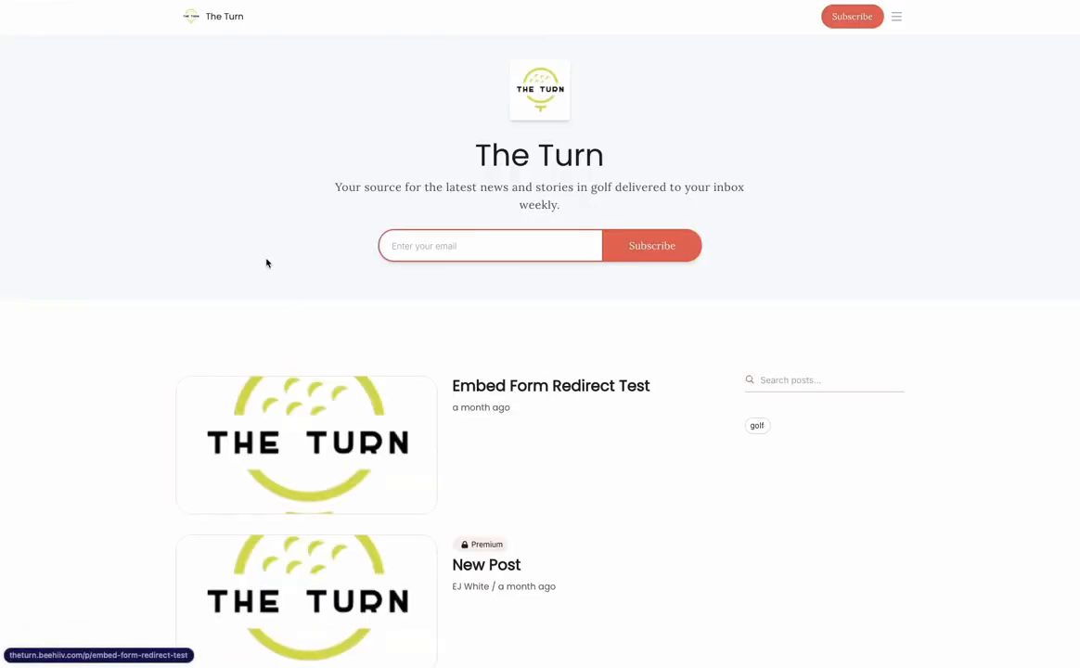
mouse_move(257, 271)
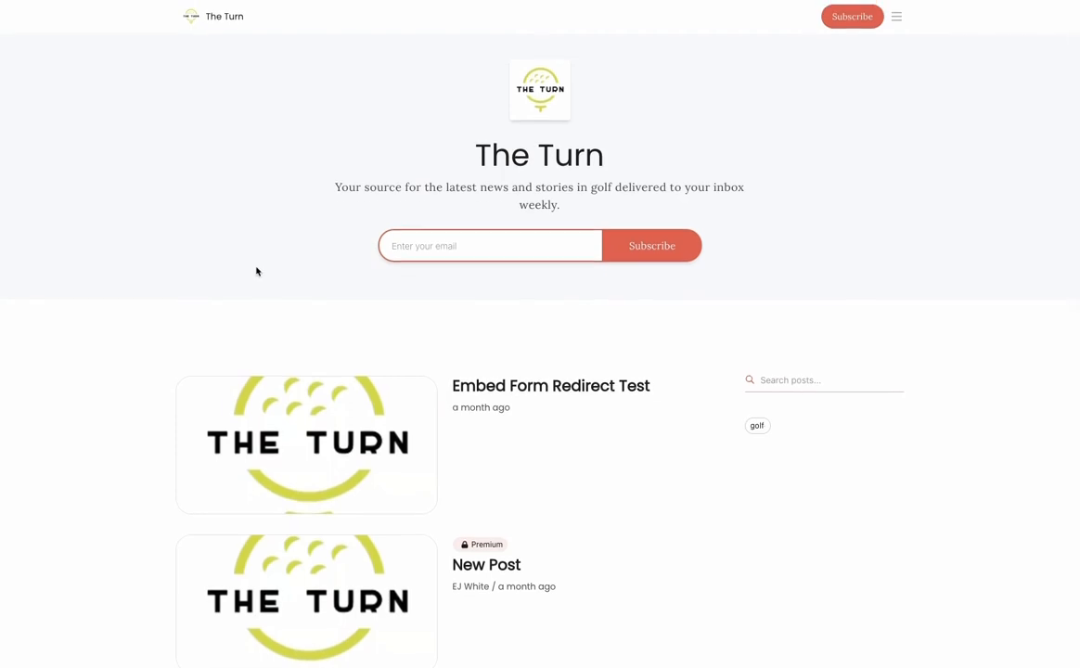
mouse_move(258, 272)
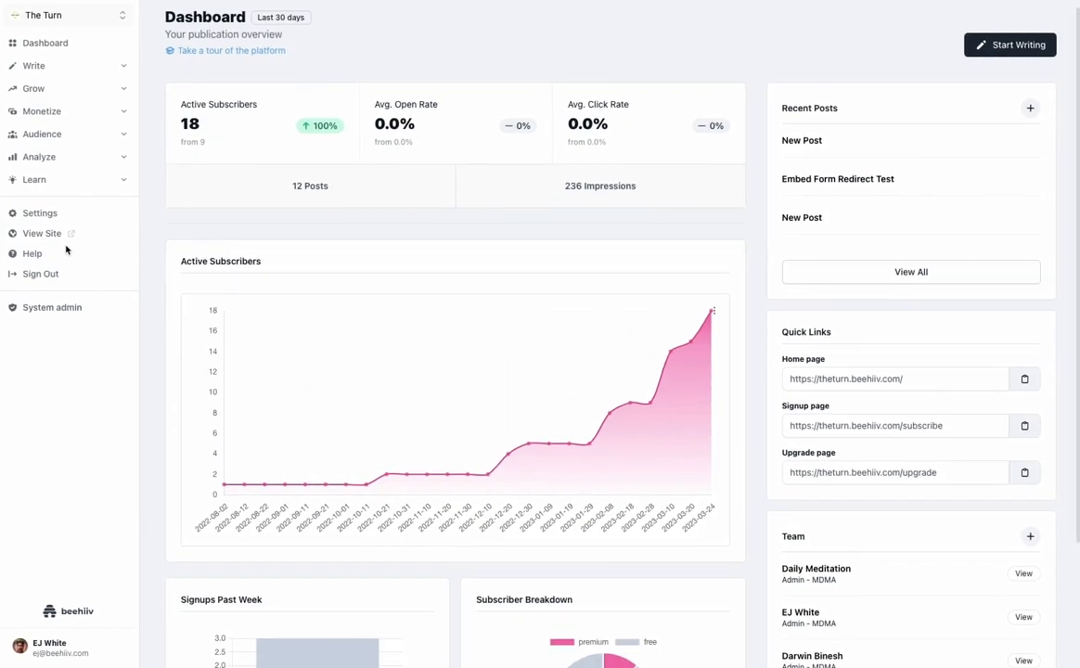
Step: Show the Spread the Word page's actions under Settings > Website > Navbar pages
left_click(39, 213)
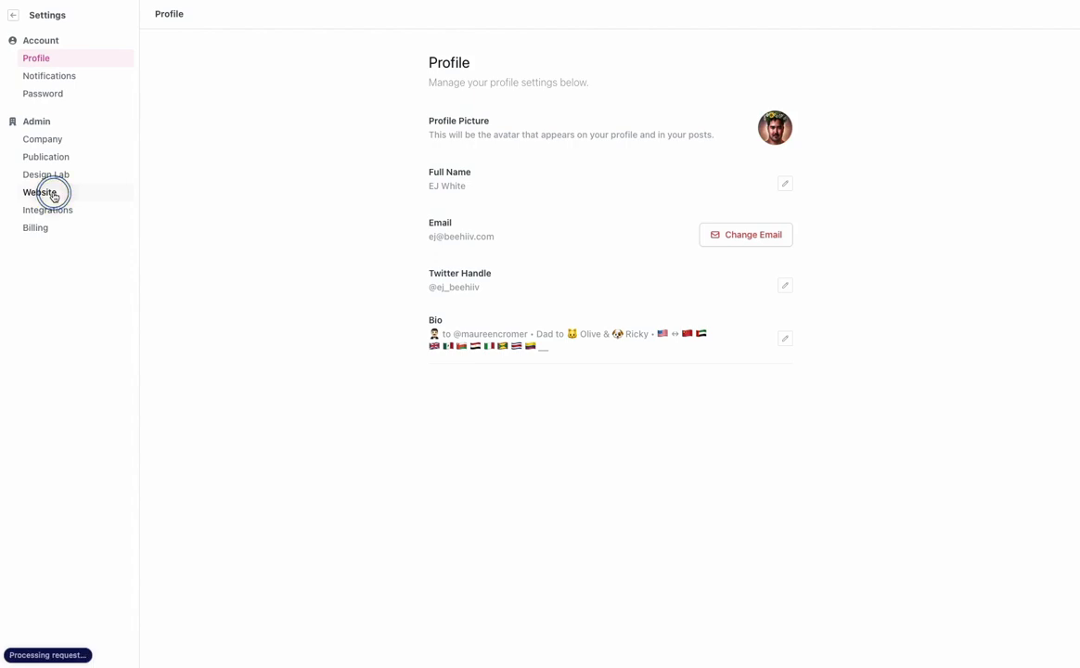
left_click(40, 192)
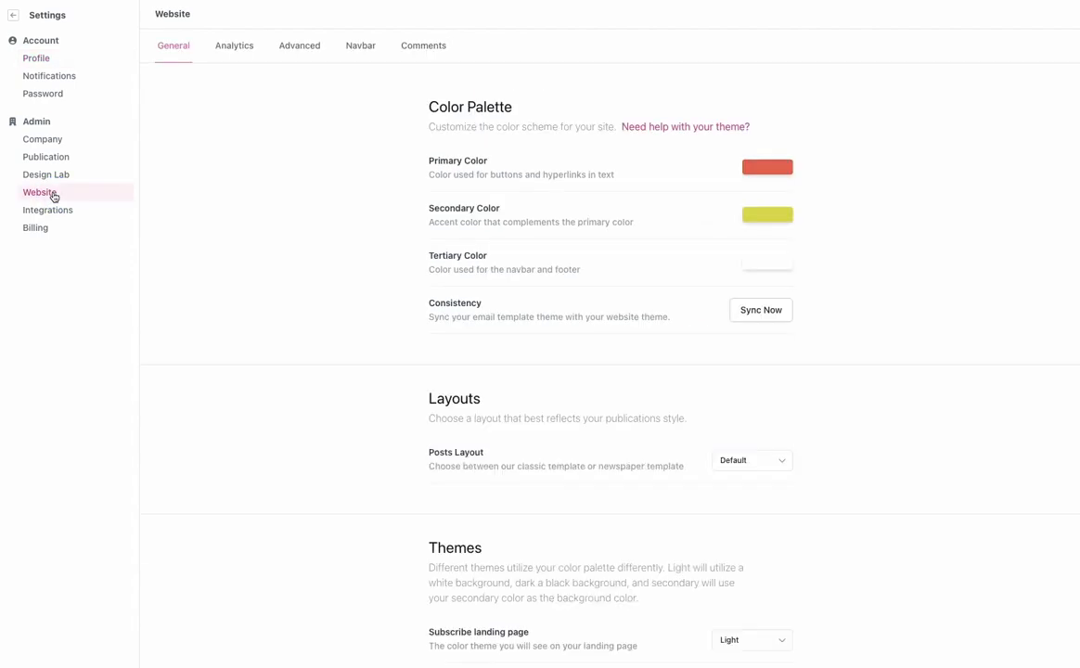
mouse_move(345, 45)
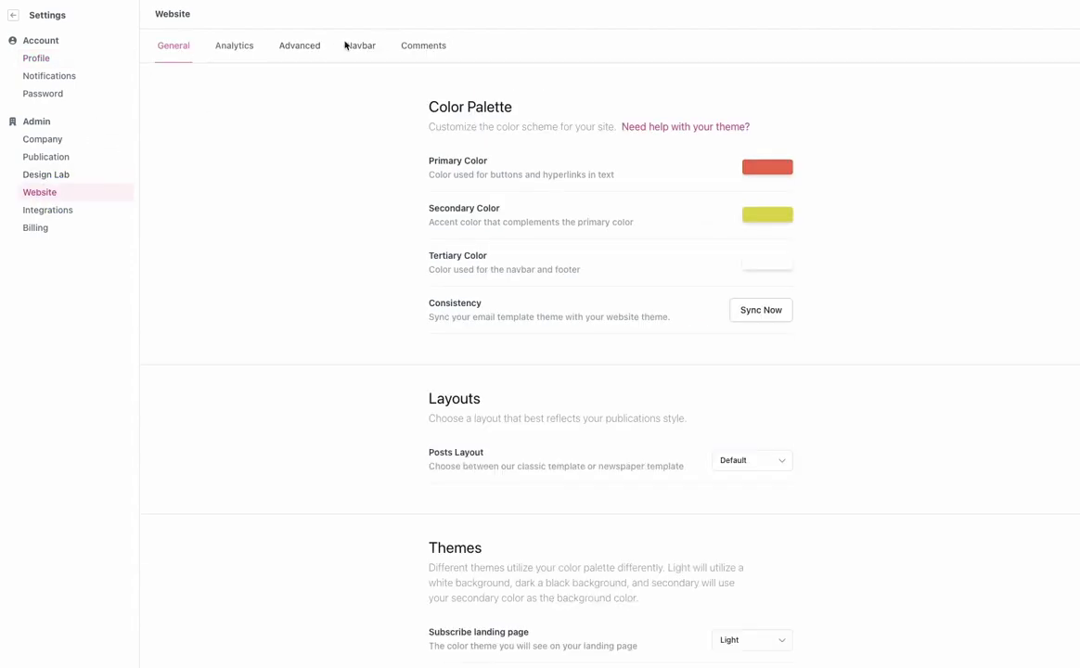
left_click(360, 46)
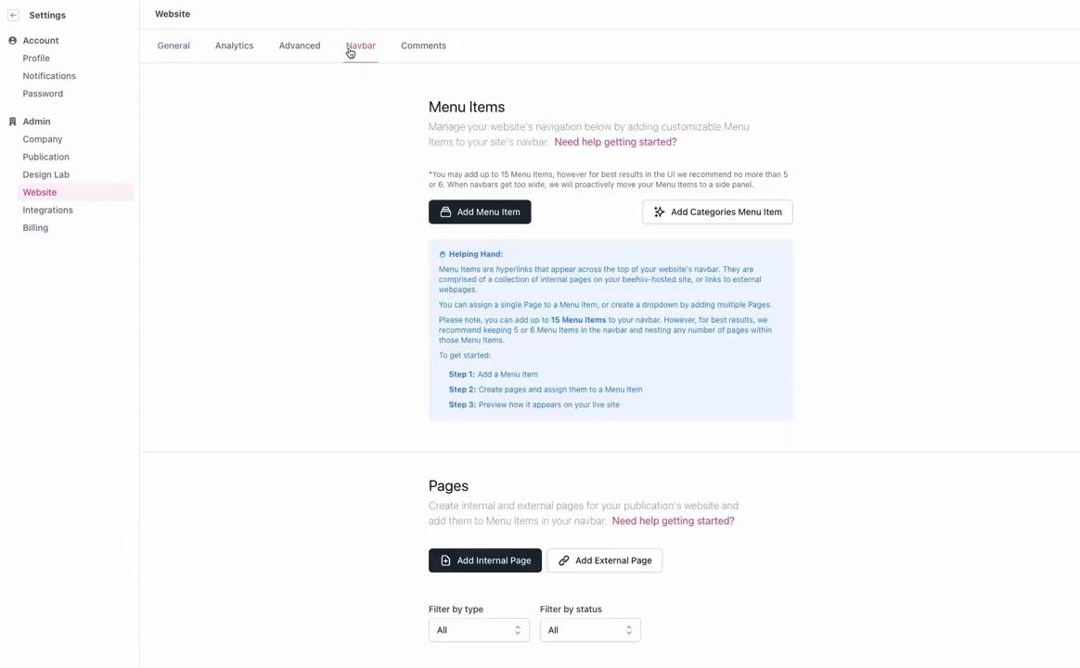
scroll("down", 3)
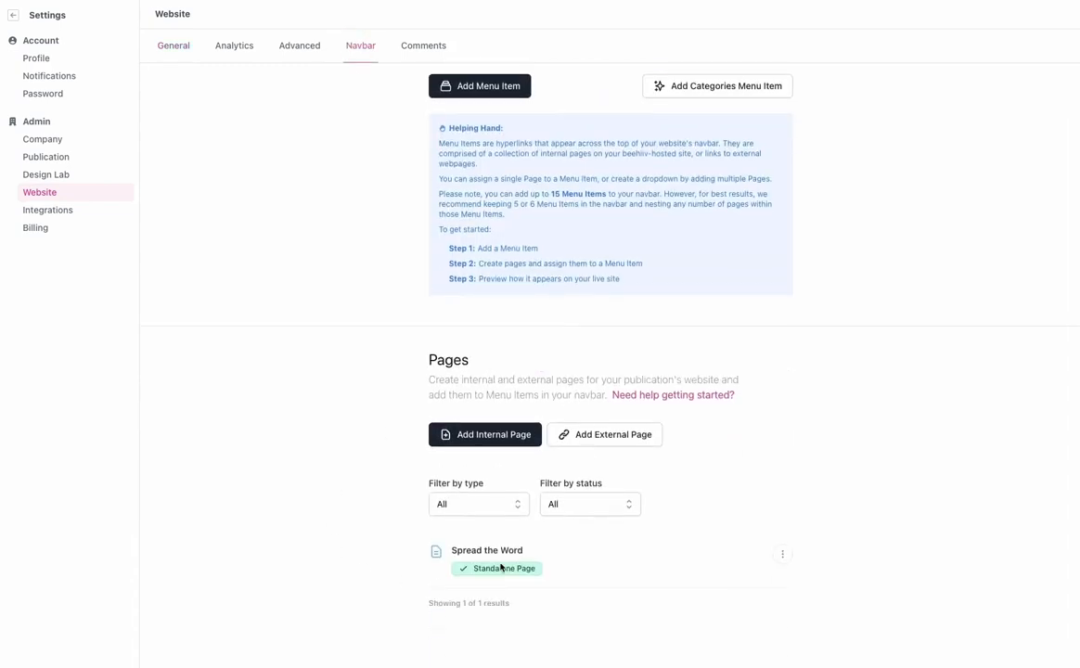
mouse_move(404, 555)
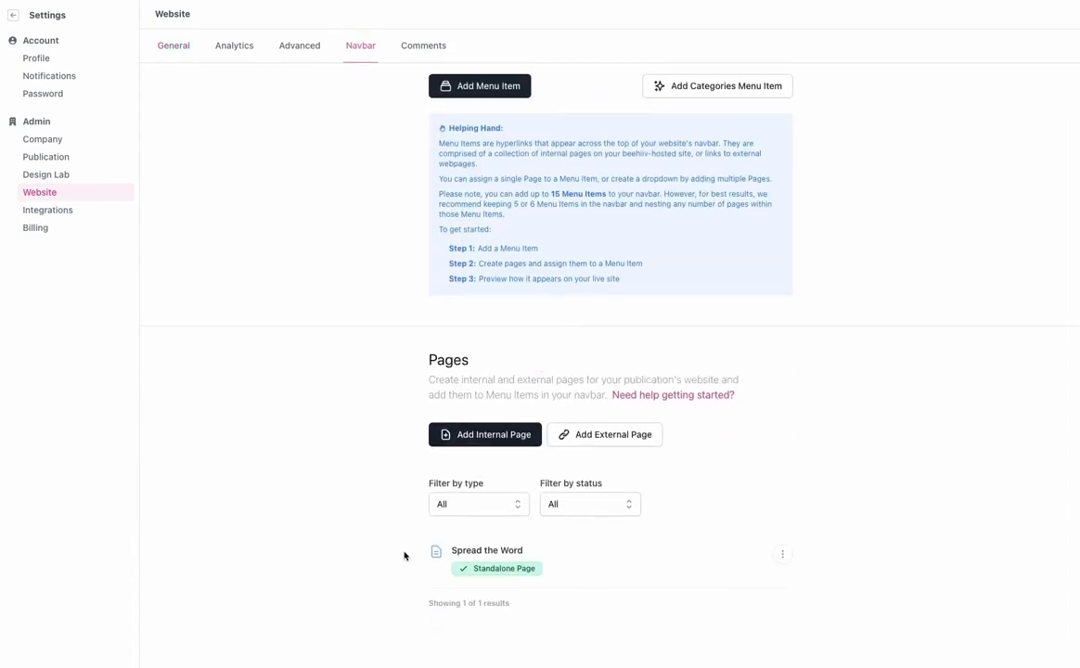
left_click(783, 554)
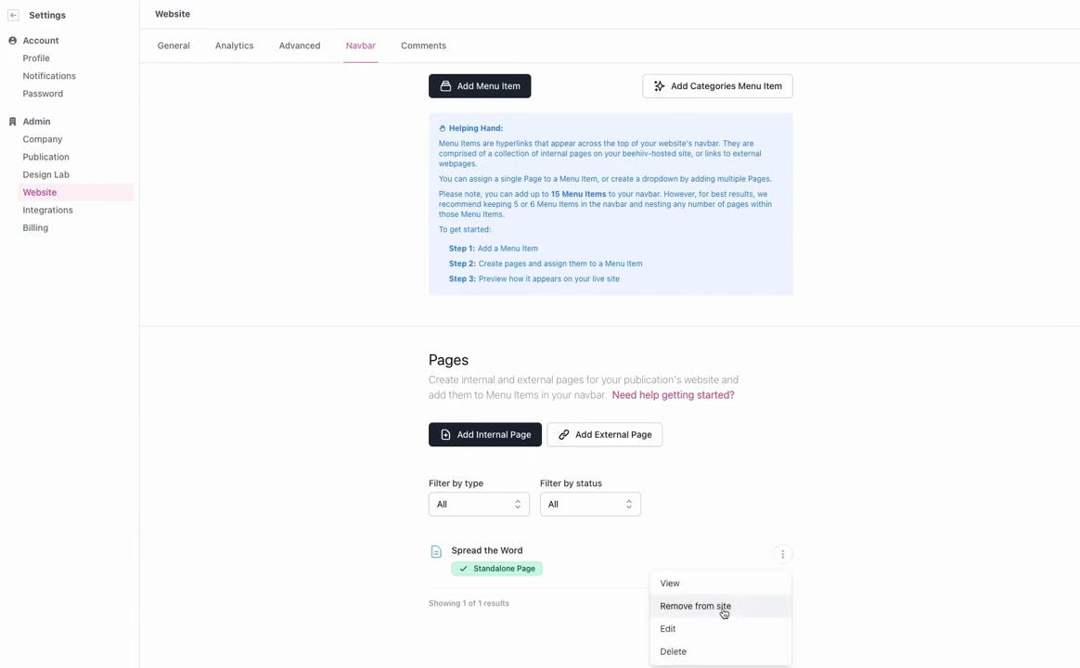
Step: Open the Spread the Word page for editing and keep it as a standalone page
left_click(667, 628)
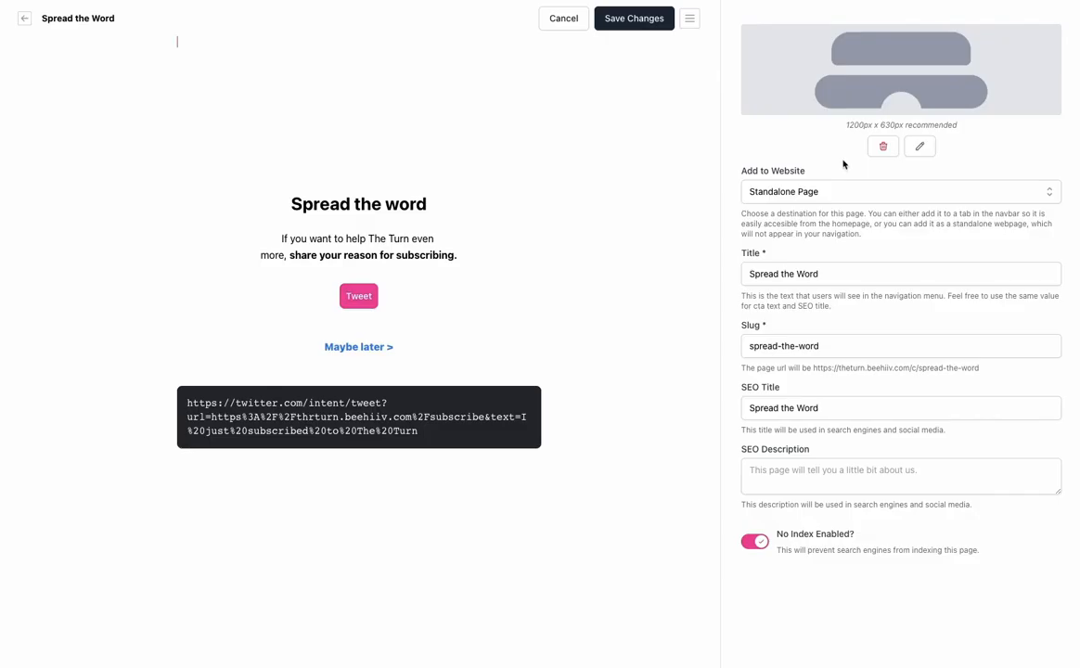
left_click(899, 191)
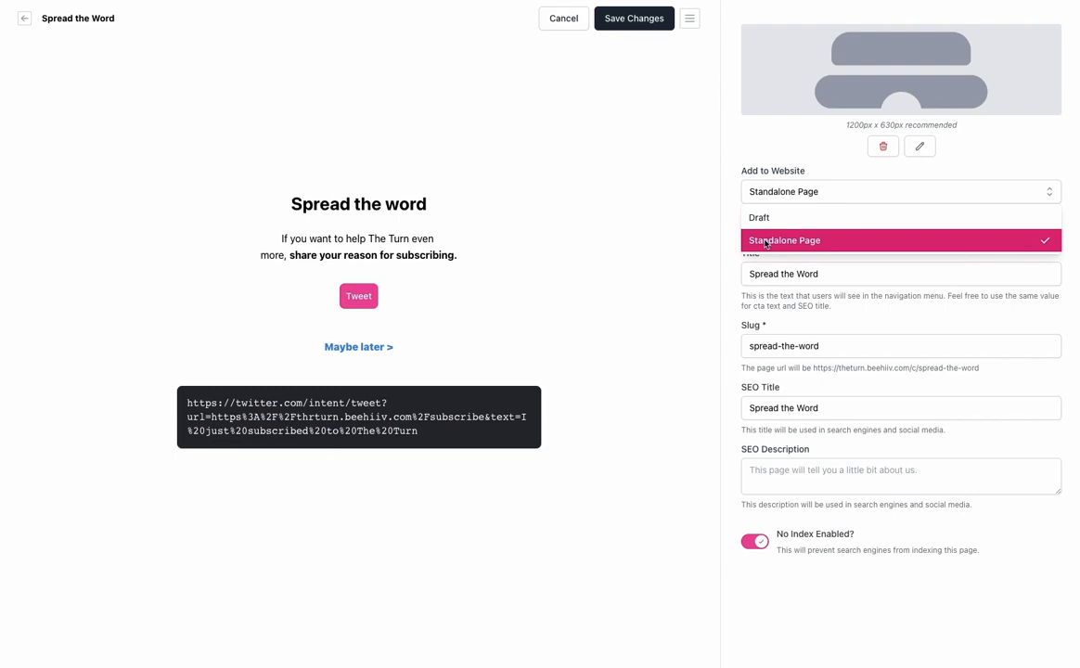
left_click(784, 240)
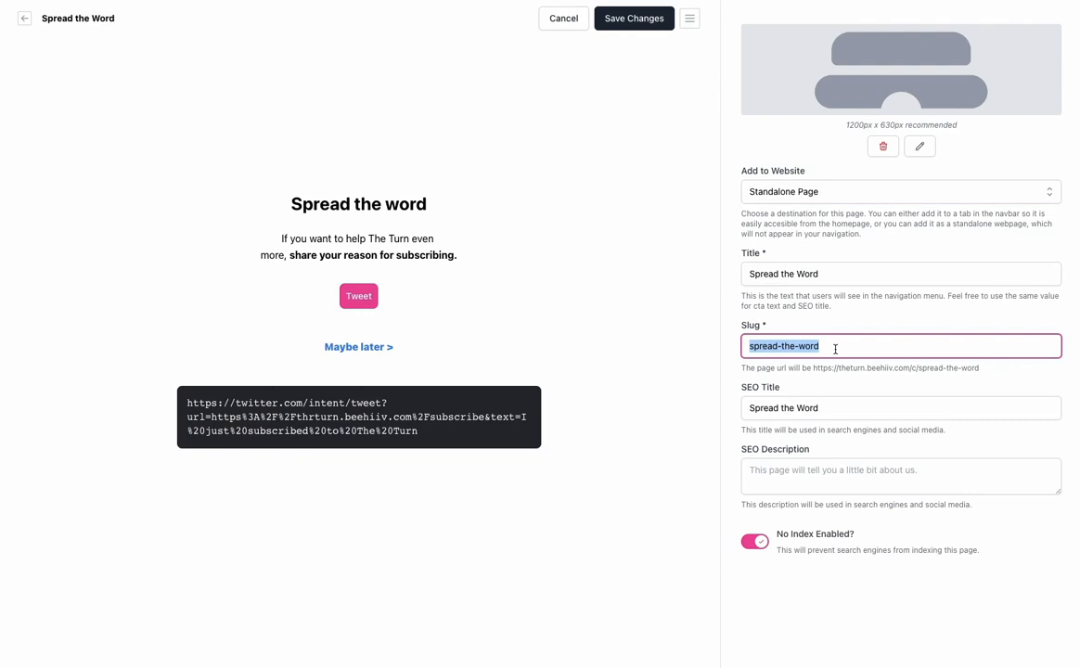
mouse_move(804, 373)
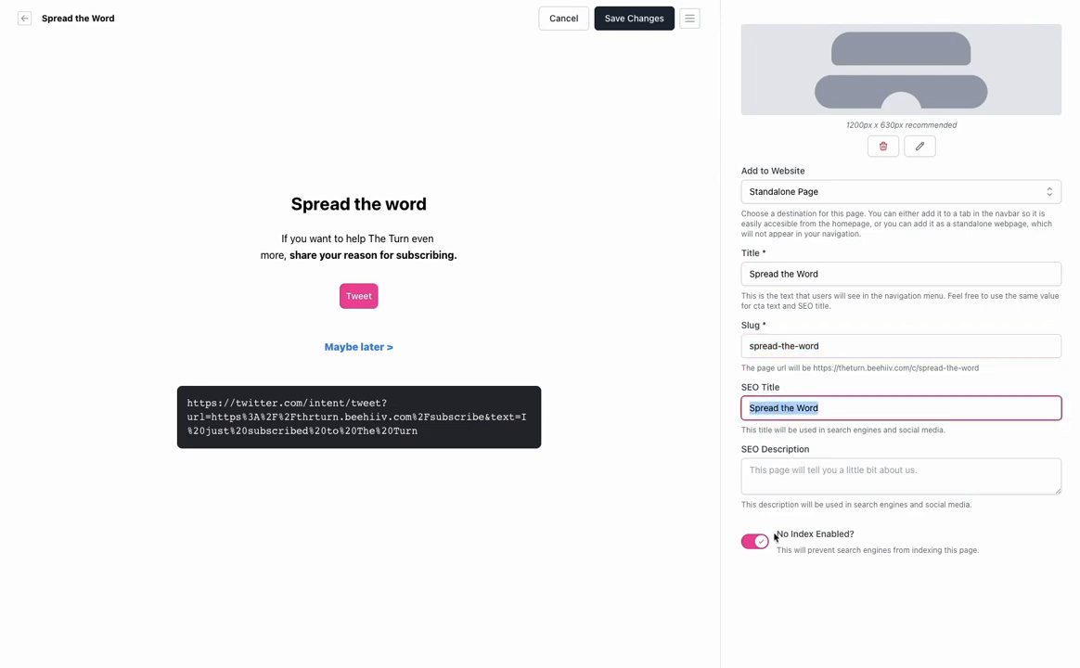
mouse_move(908, 561)
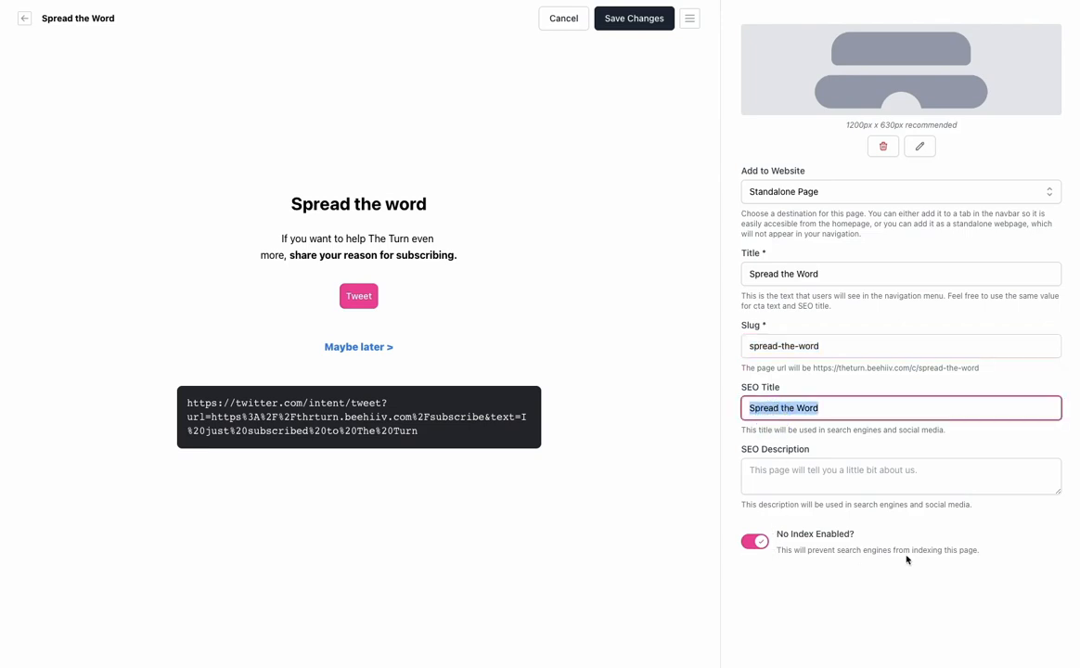
mouse_move(348, 191)
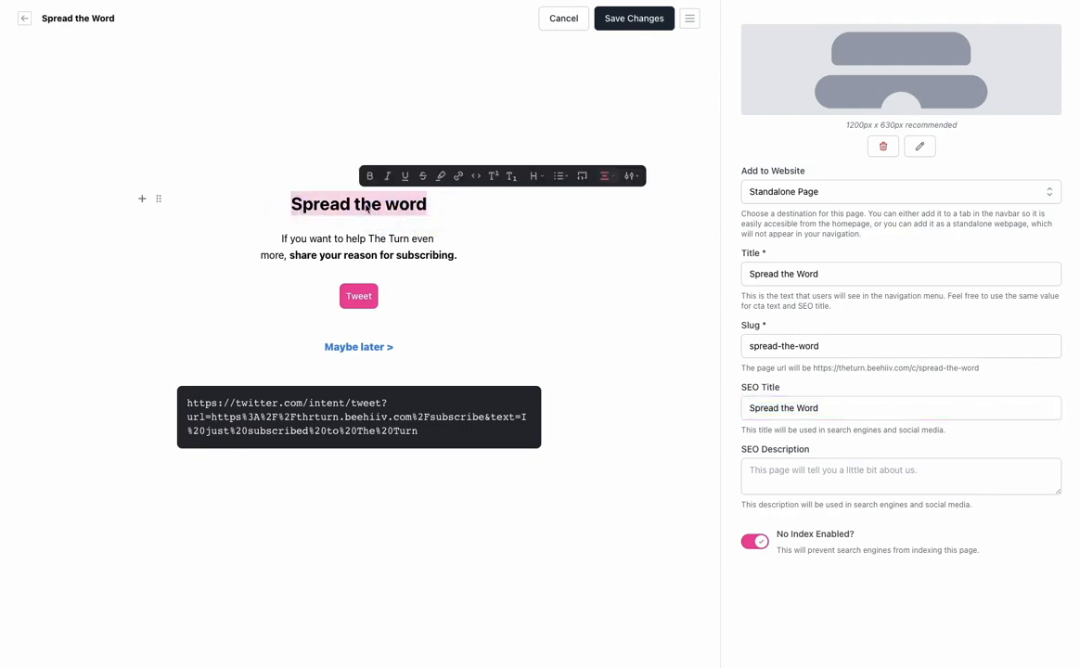
Step: Correct 'fthrturn' to 'ftheturn' in the tweet link, save, and return to Settings
left_click(388, 246)
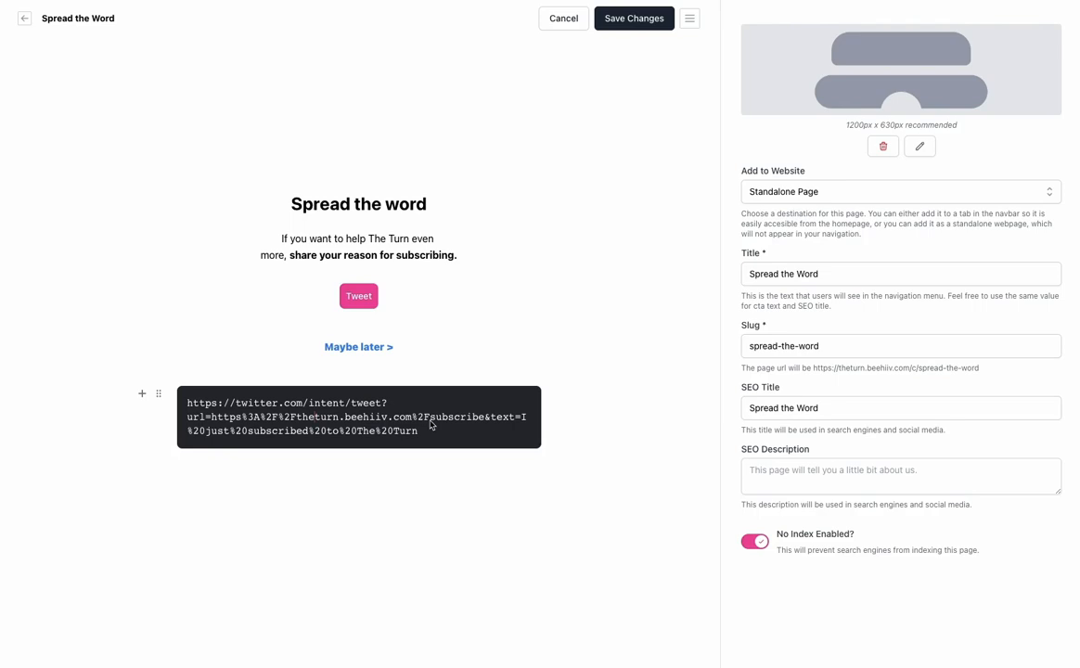
mouse_move(373, 428)
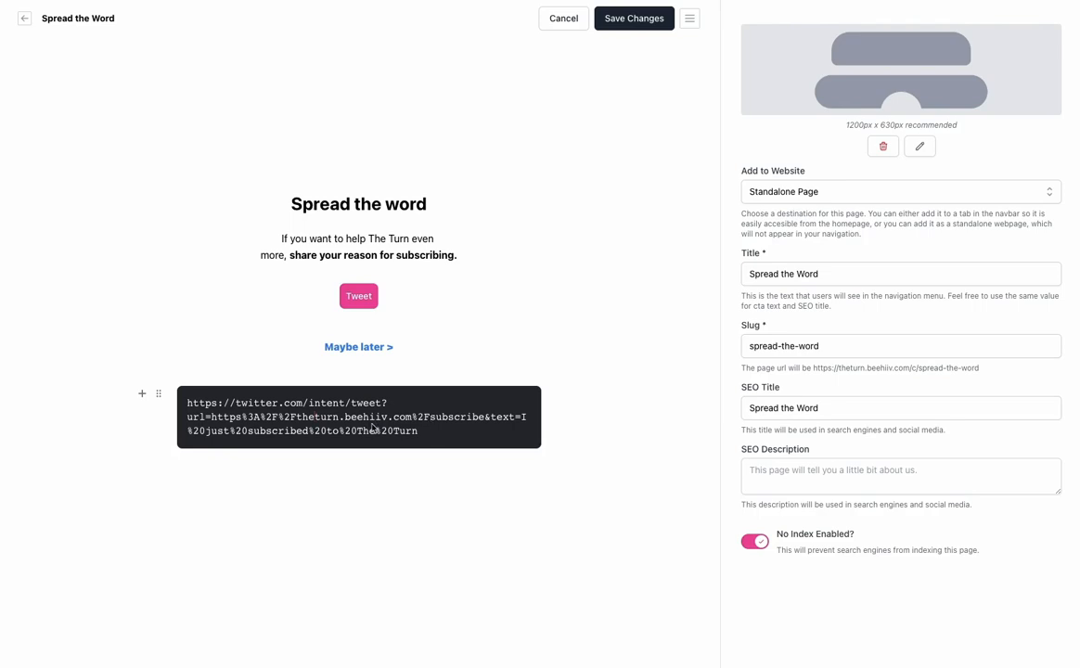
mouse_move(393, 481)
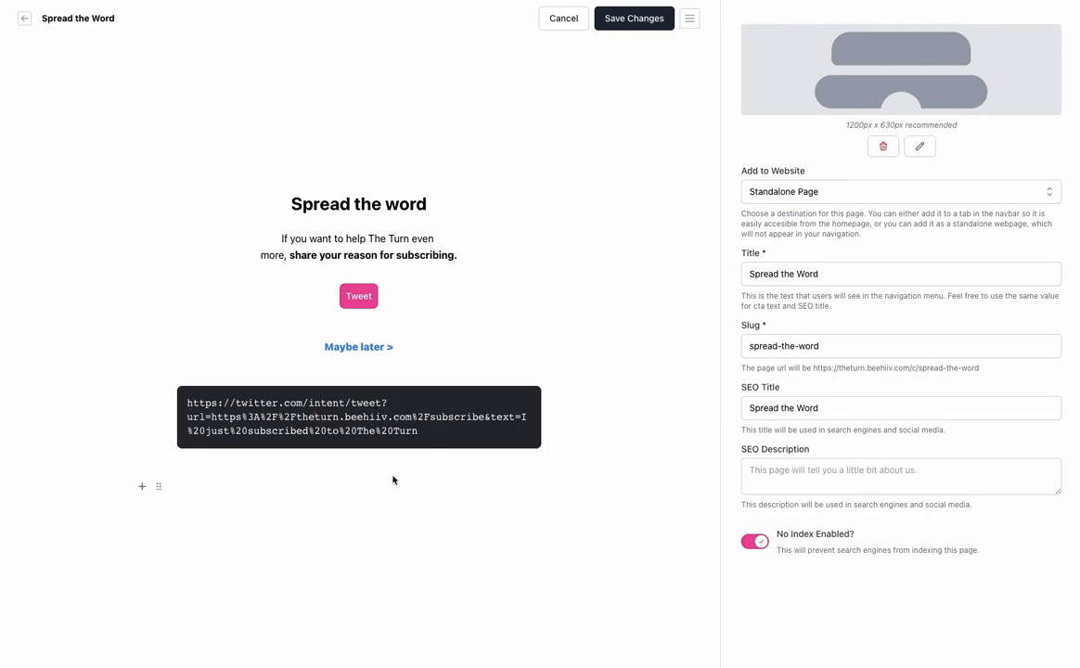
mouse_move(386, 454)
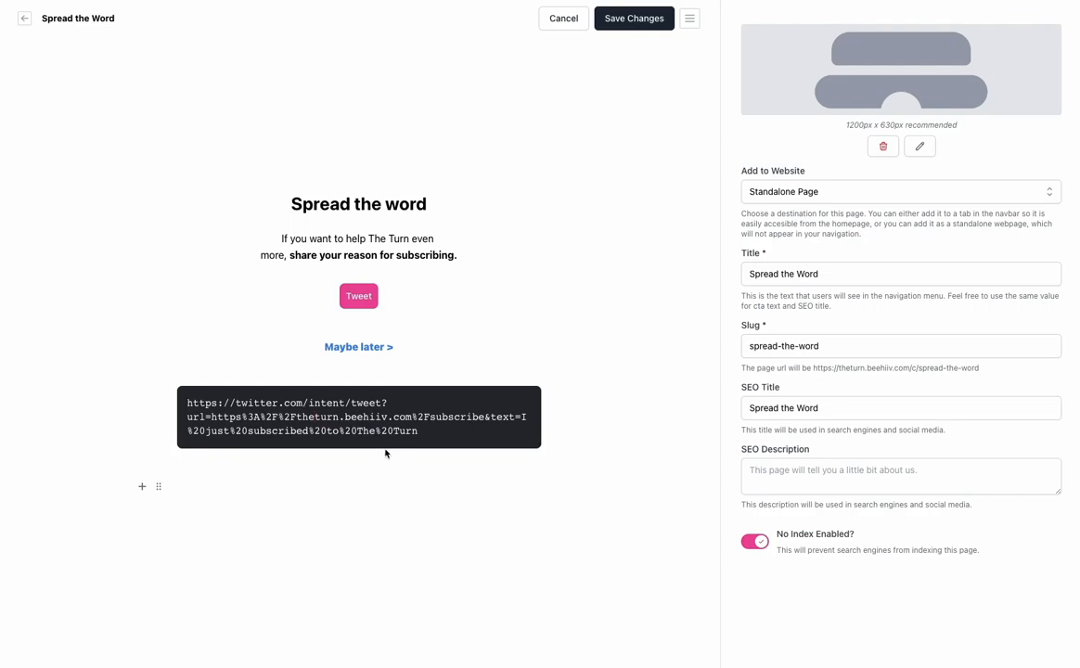
left_click(634, 17)
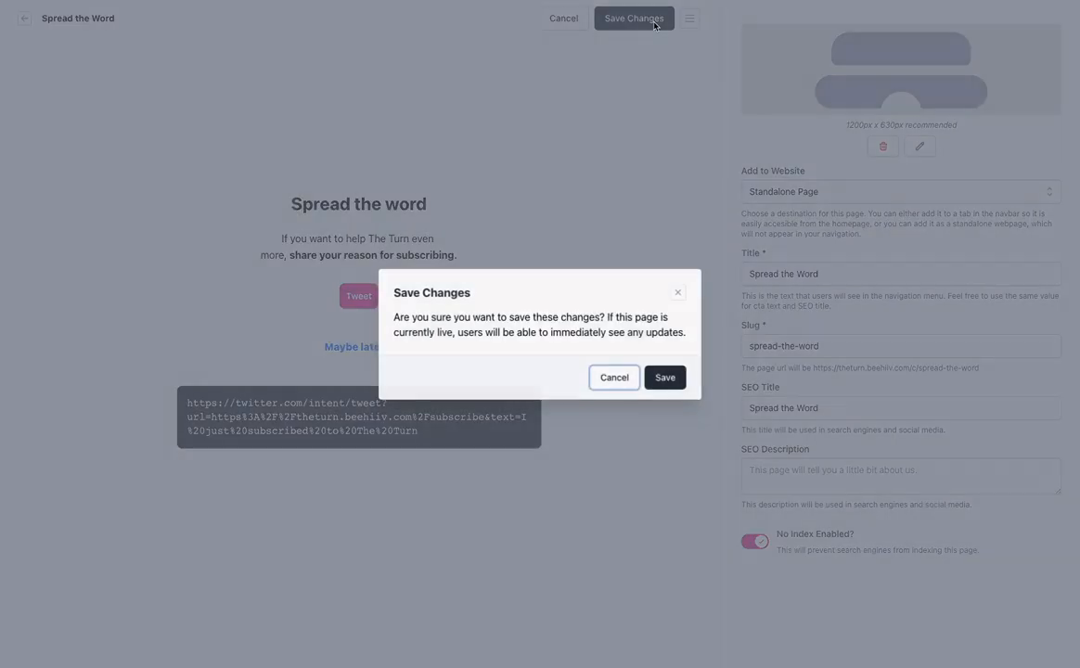
left_click(656, 377)
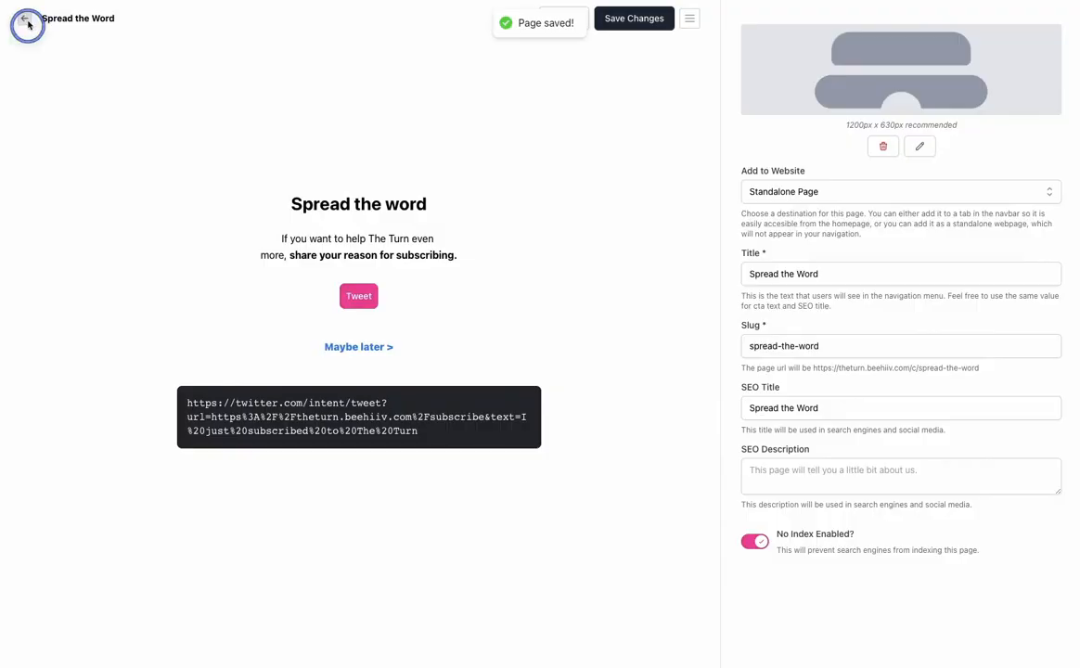
left_click(27, 25)
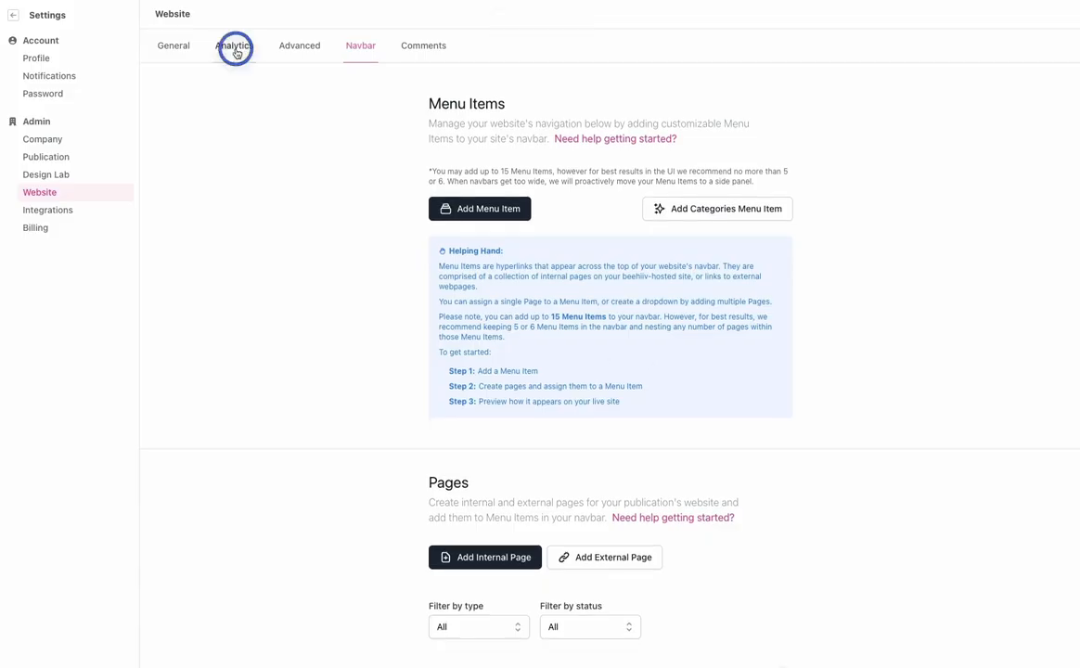
Step: Under Advanced, enable Subscribe Survey and add the Subscriber Registration survey
left_click(299, 45)
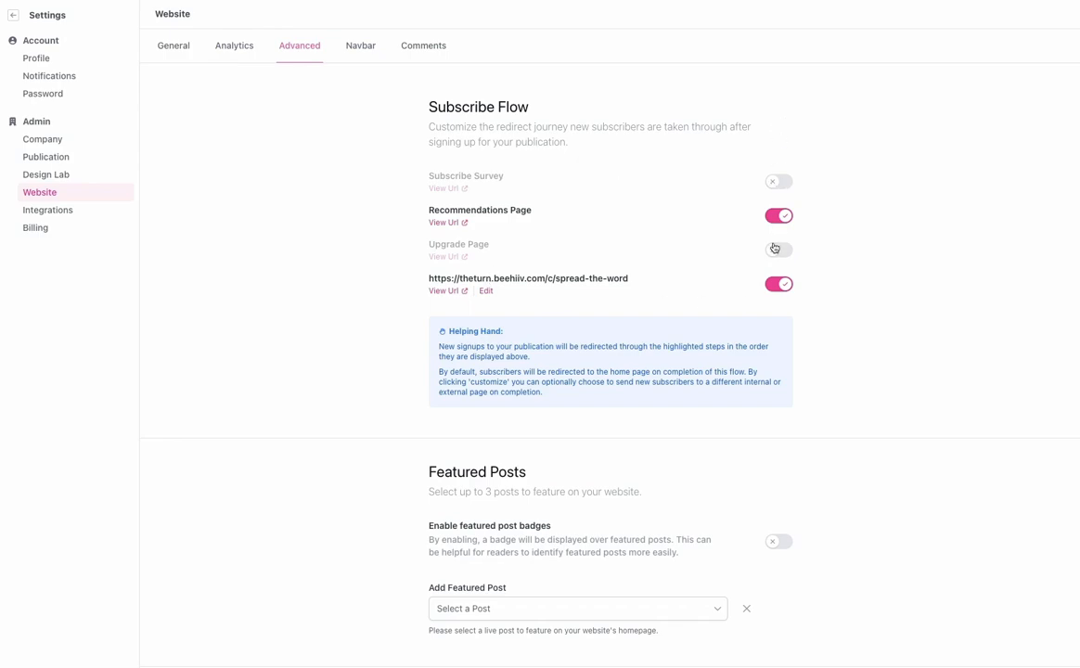
left_click(778, 249)
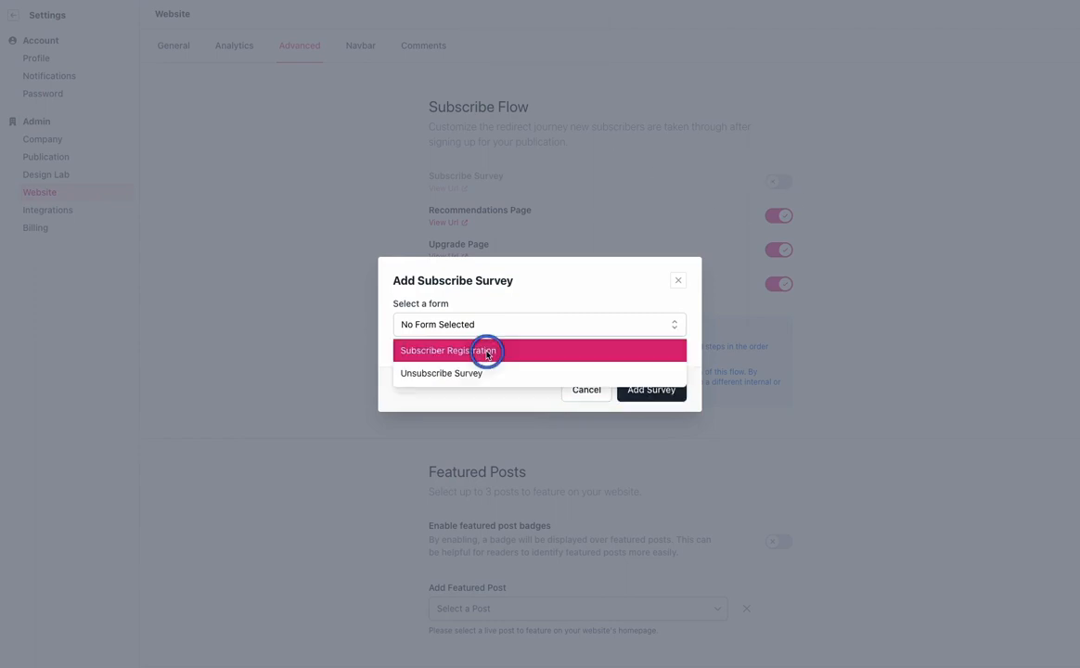
left_click(448, 350)
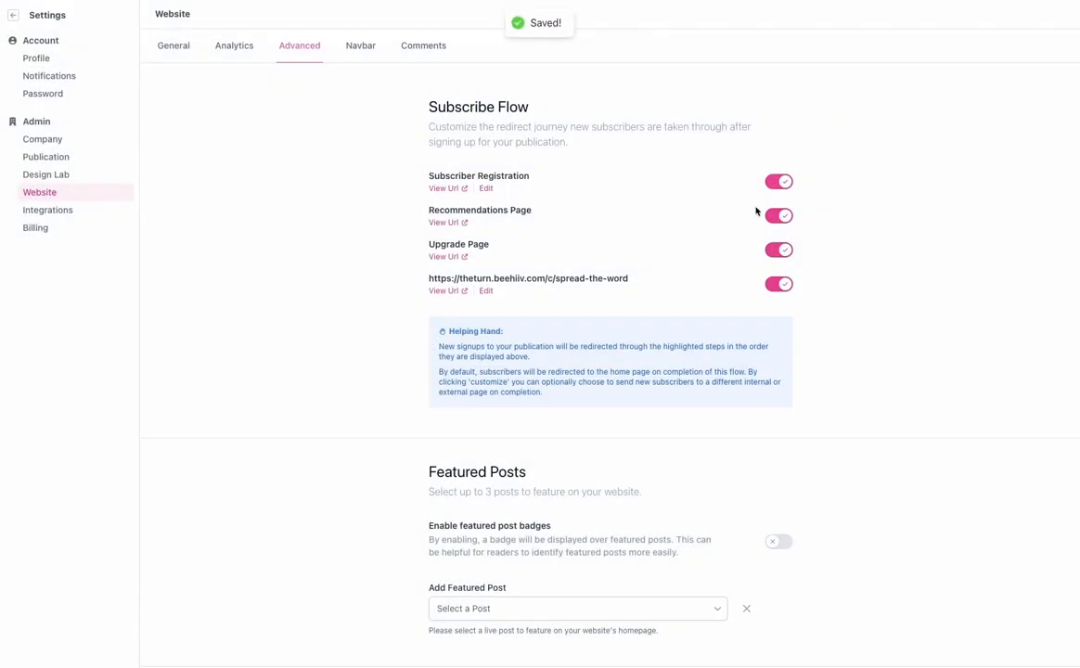
mouse_move(450, 290)
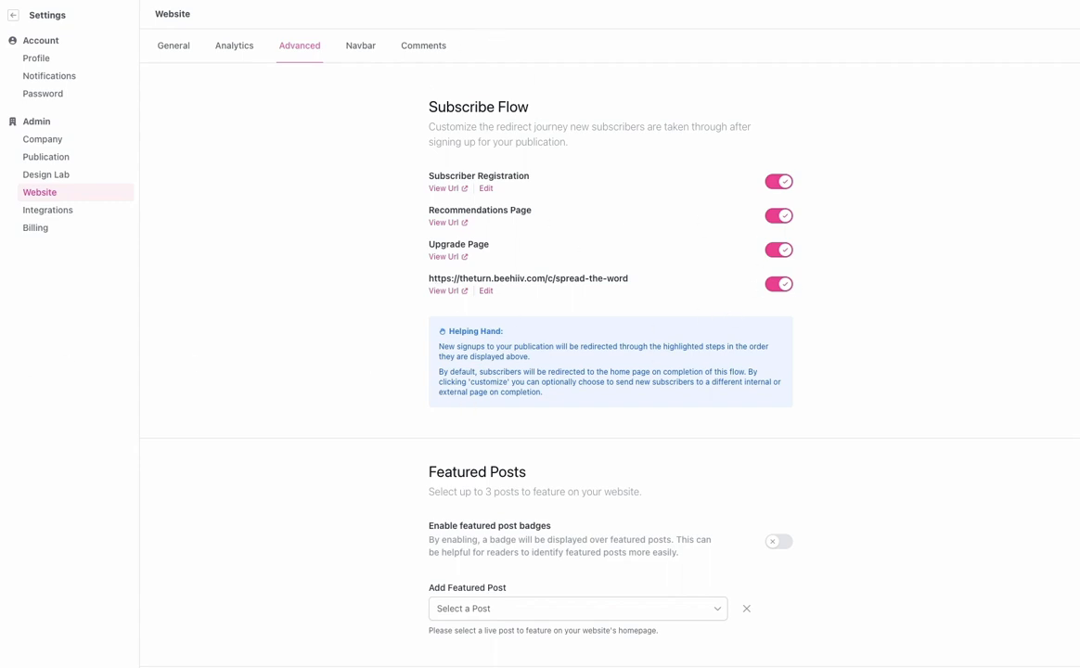
mouse_move(31, 74)
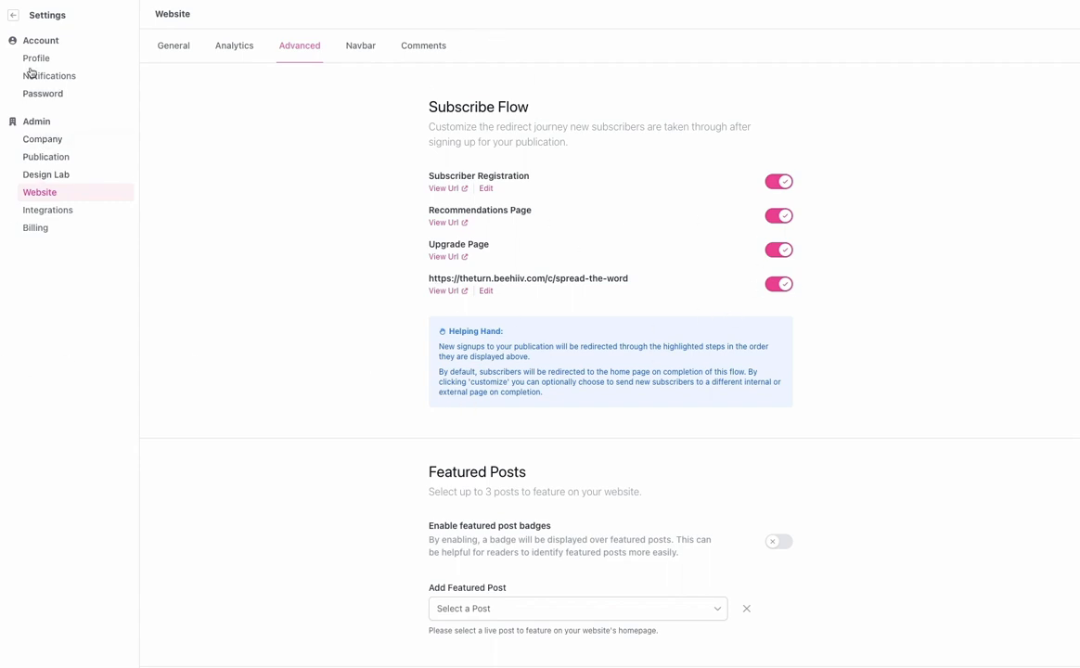
Step: From the Dashboard's site preview, subscribe a test email beginning 'ej+video-te' to The Turn
left_click(13, 15)
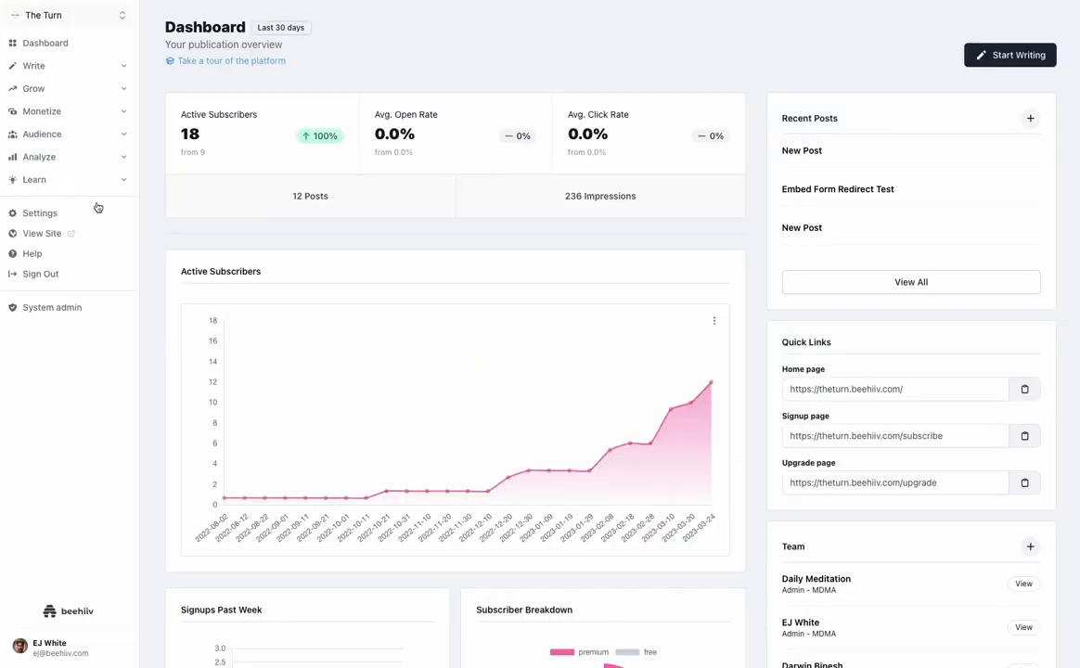
left_click(41, 233)
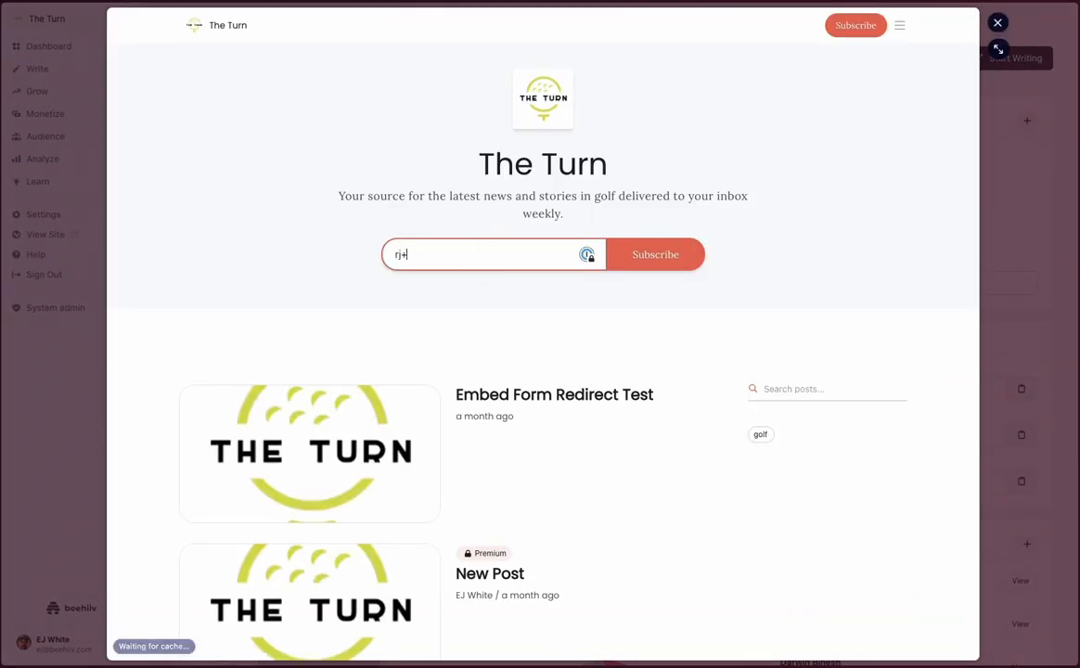
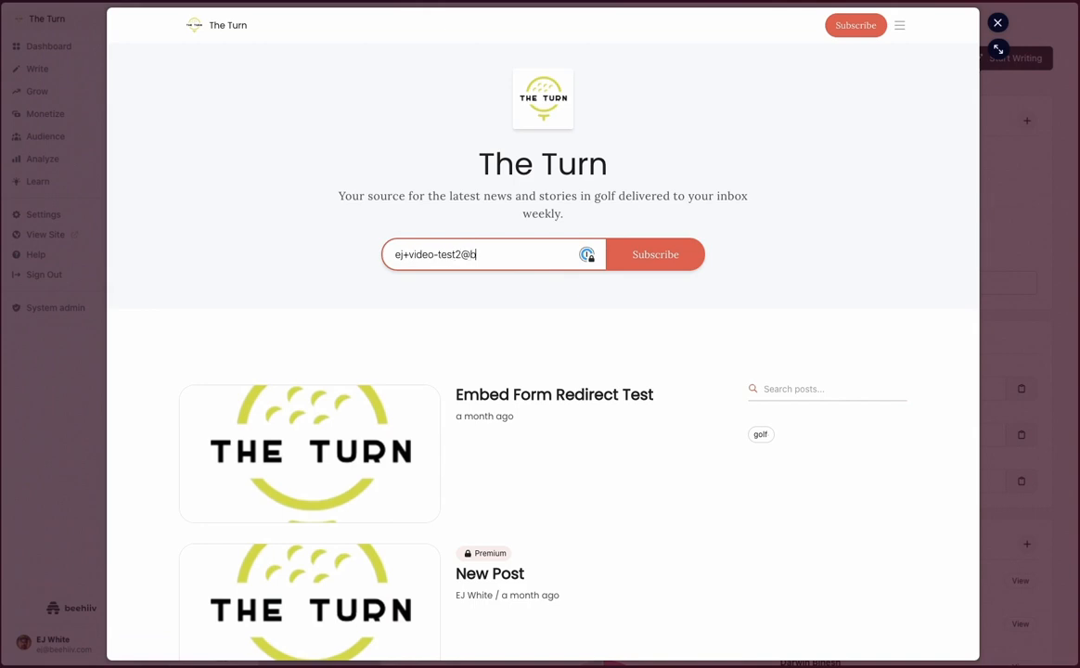
left_click(655, 254)
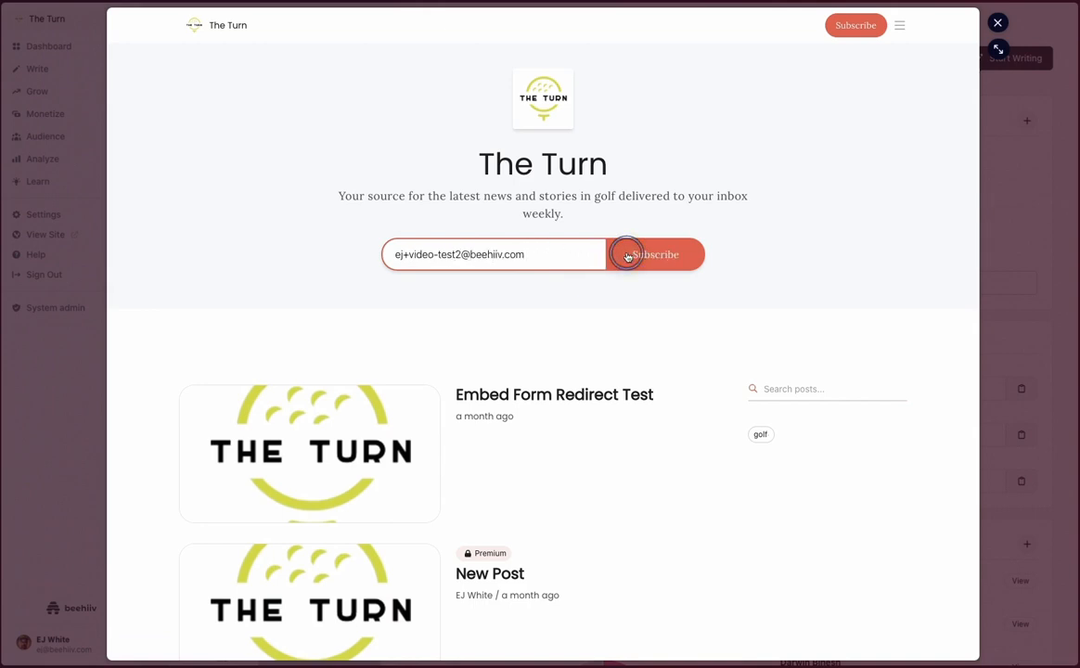
left_click(655, 255)
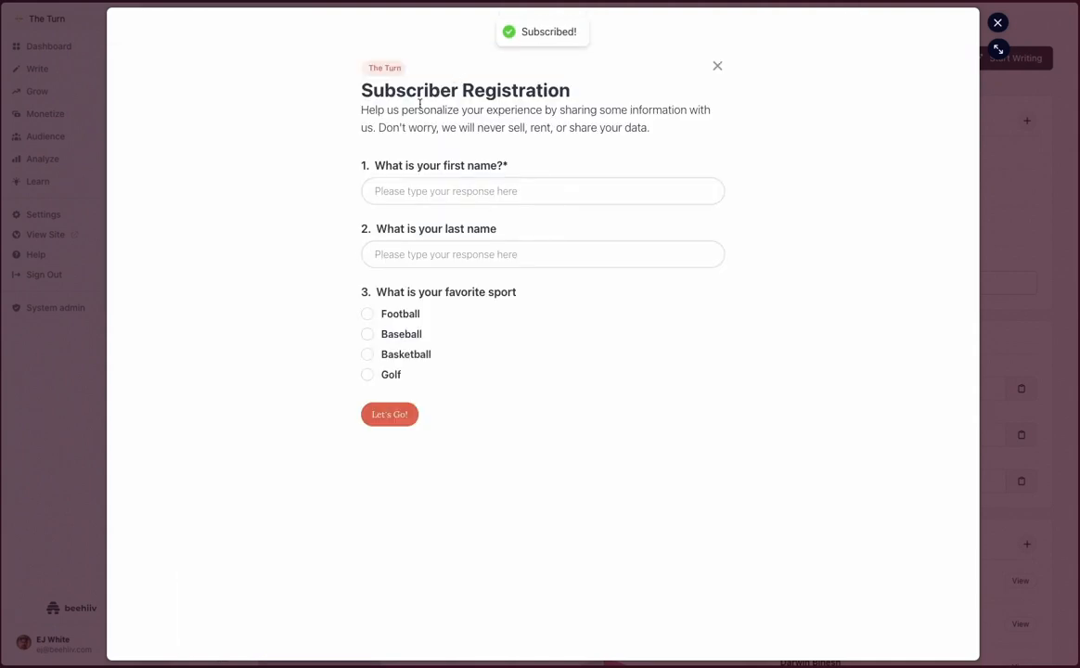
Step: Answer and submit the registration survey, then continue past the thank-you message
left_click(390, 414)
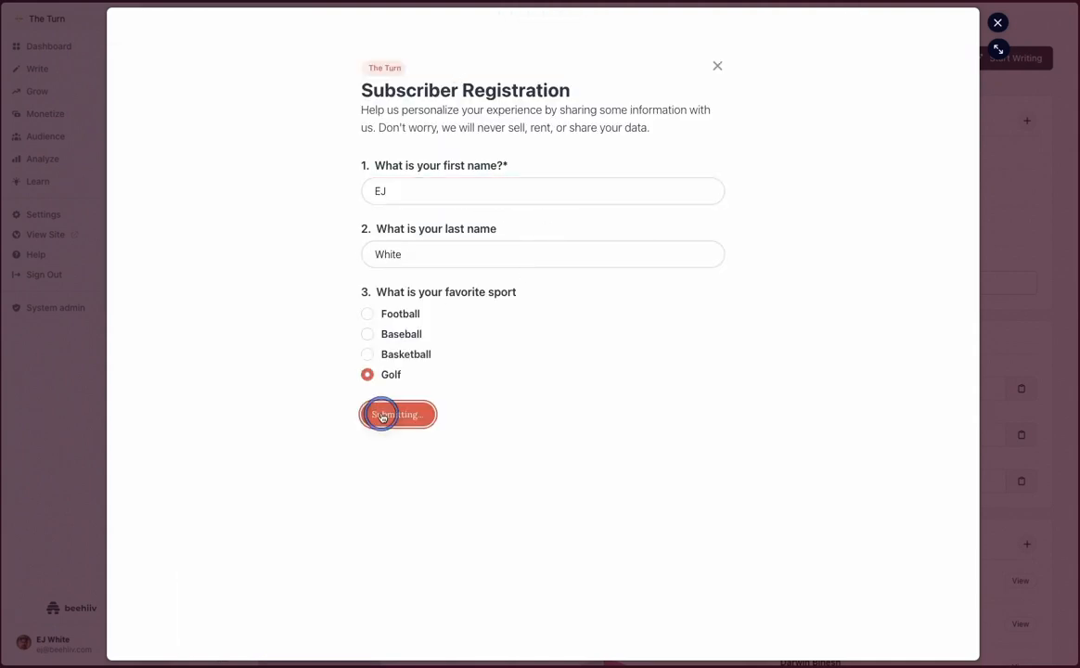
left_click(397, 414)
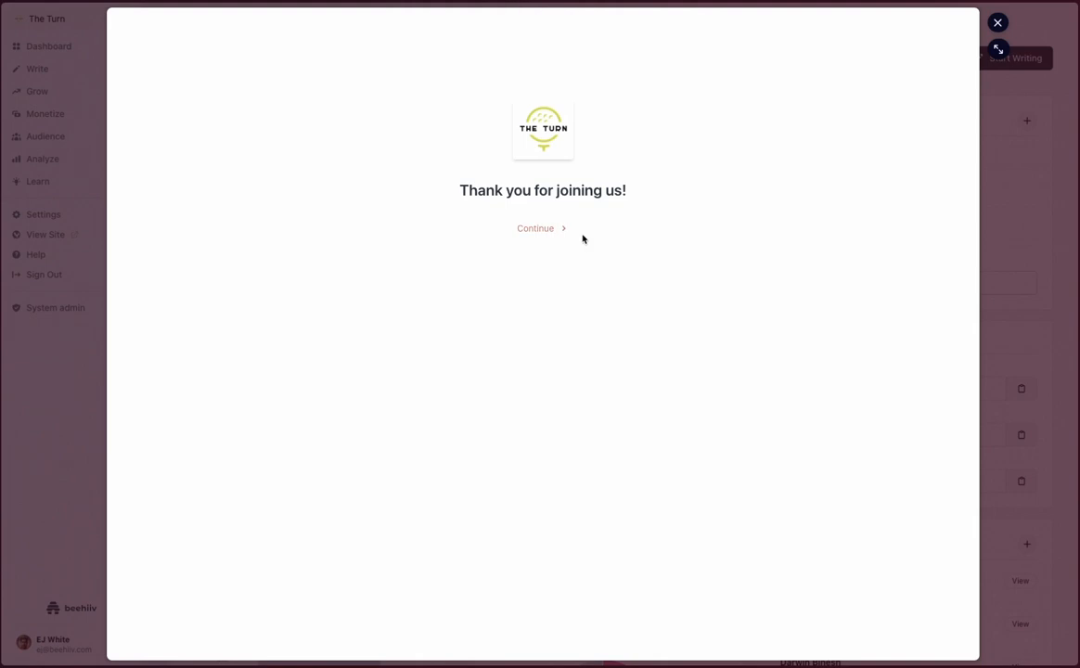
left_click(535, 228)
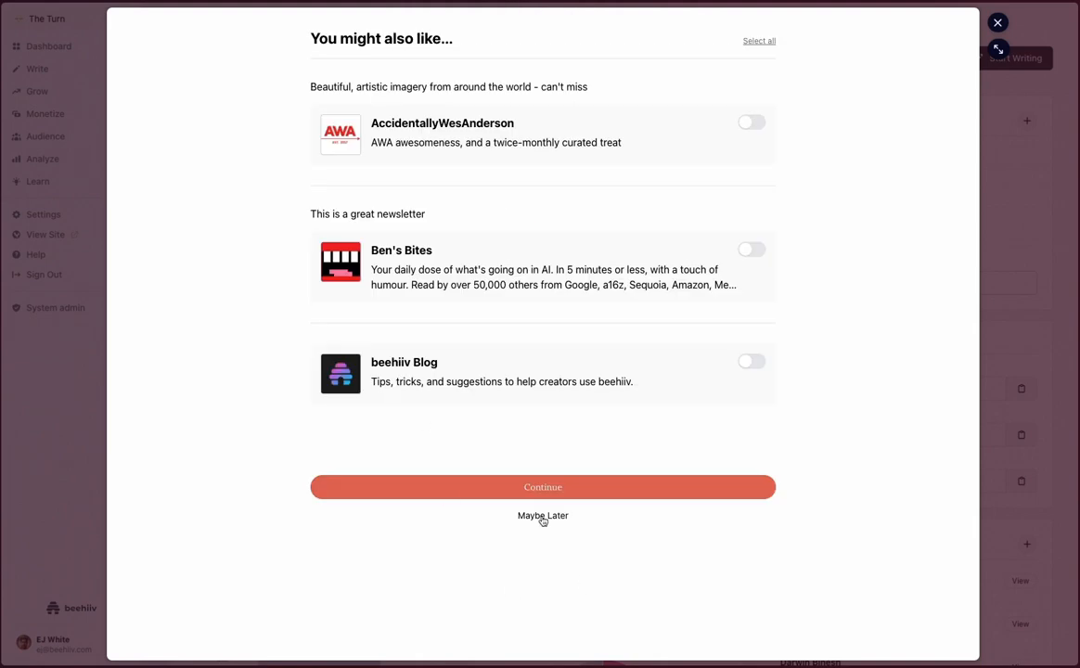
Step: Skip the recommendations, premium upgrade offer and sharing page to finish the flow
left_click(543, 487)
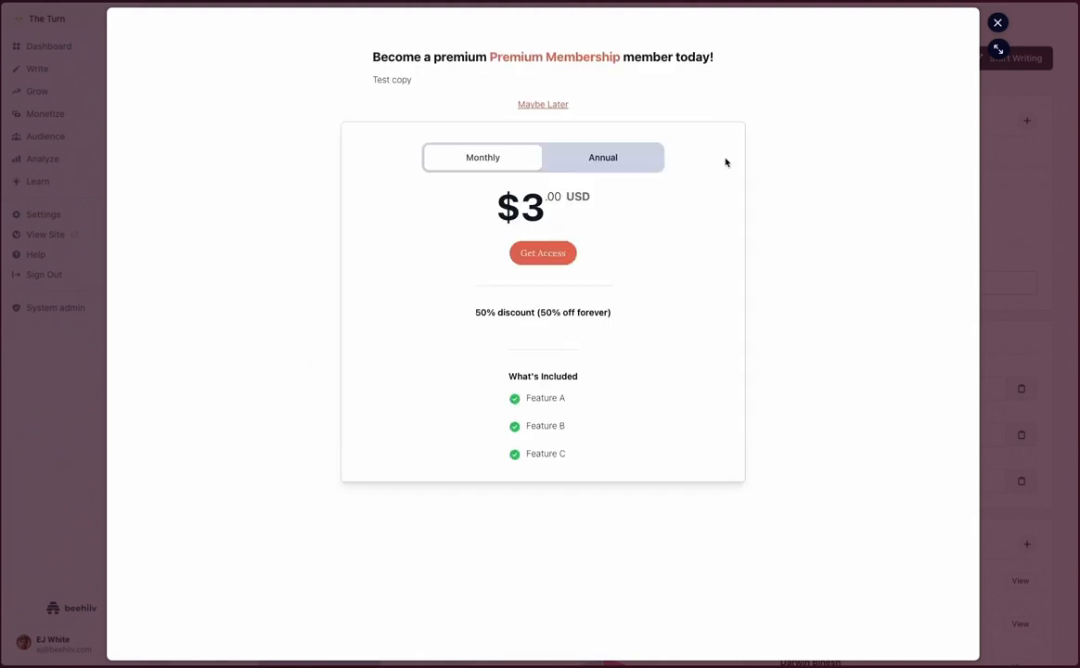
left_click(603, 157)
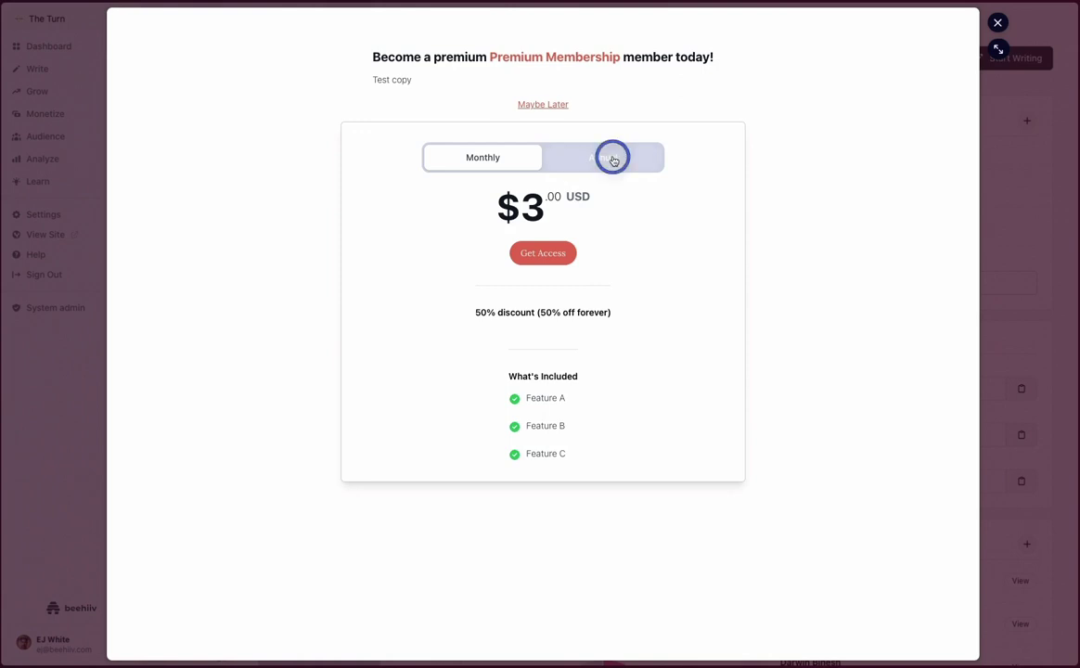
left_click(543, 252)
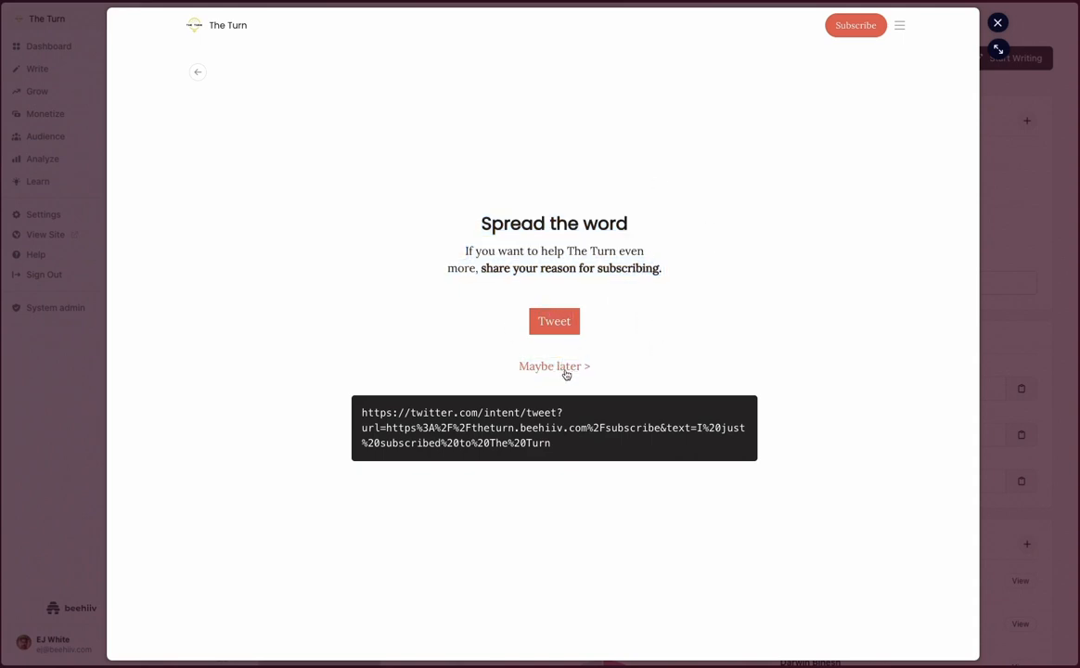
left_click(554, 365)
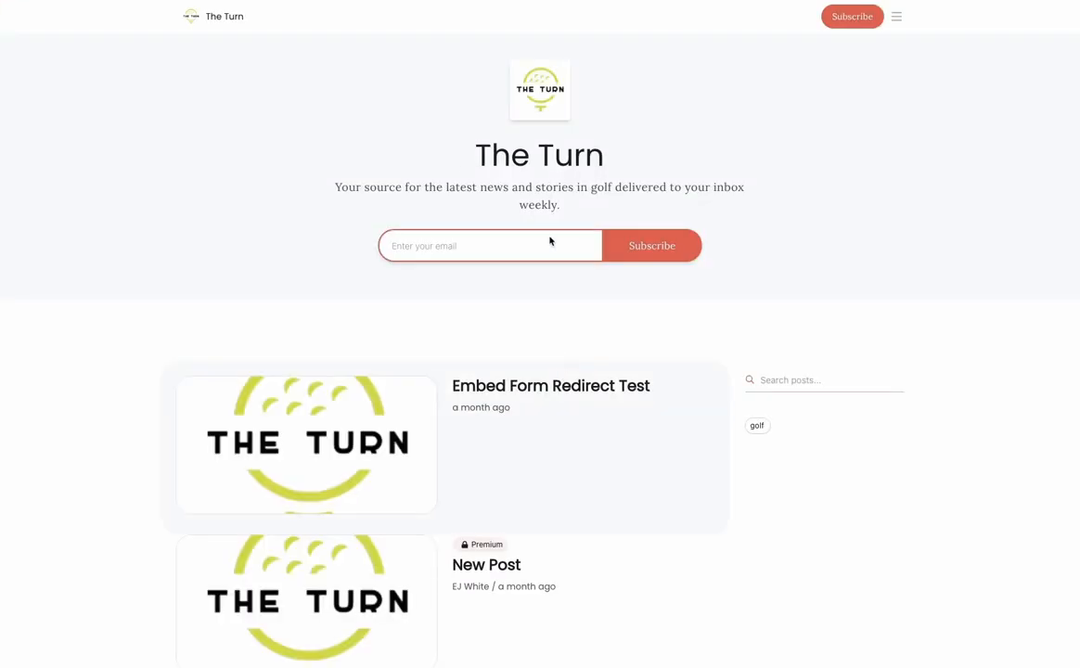
mouse_move(504, 511)
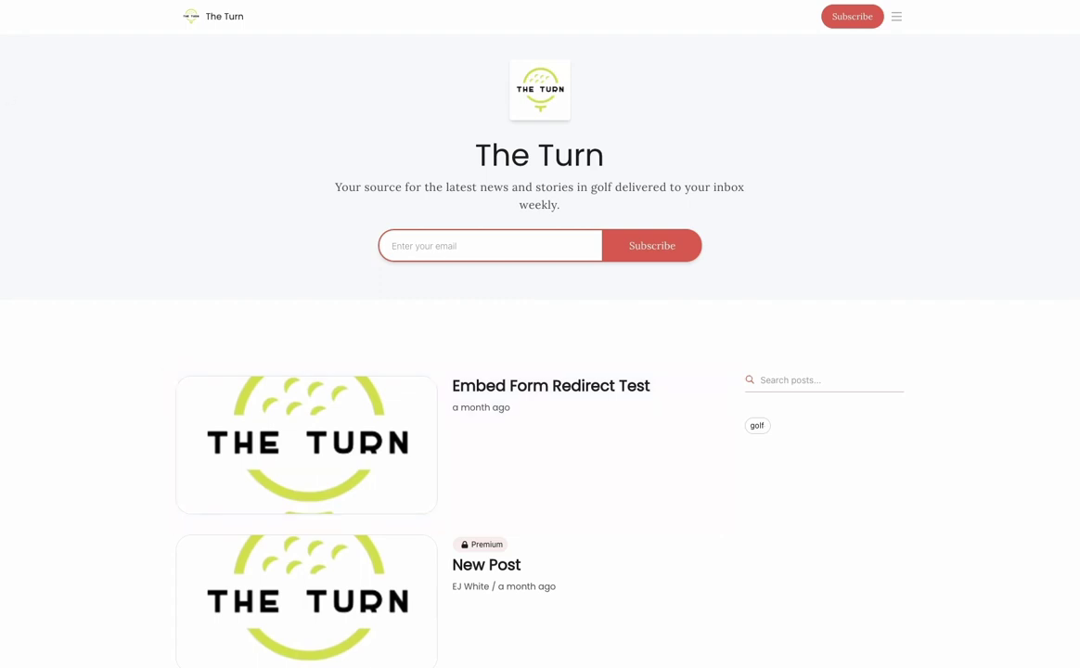
Step: Return the preview to the Spread the word page showing its tweet link
left_click(651, 245)
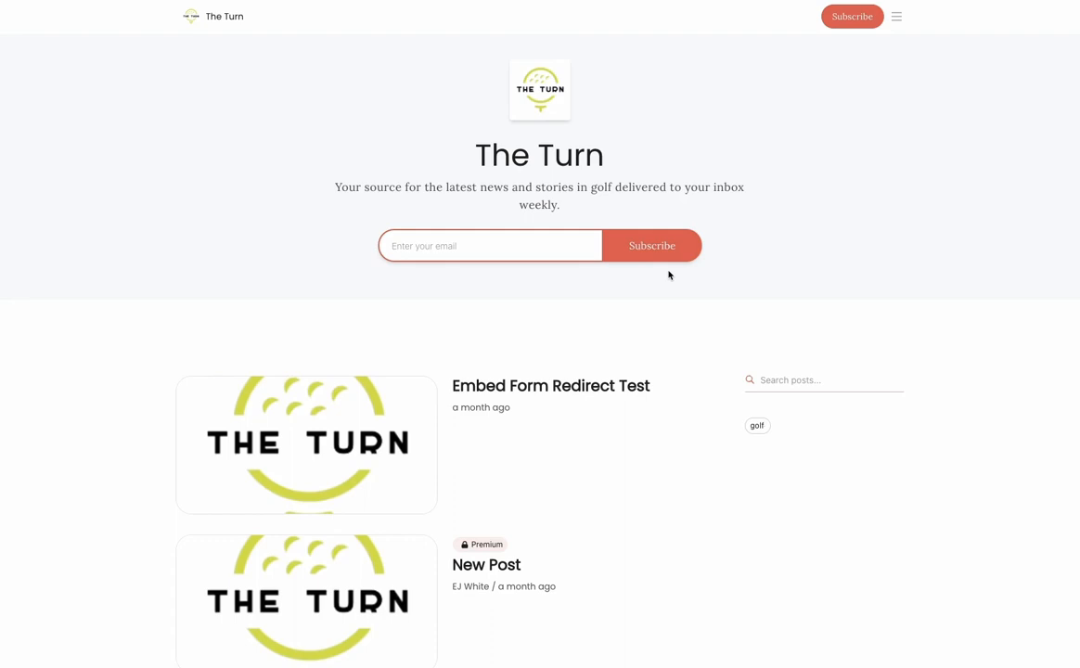
left_click(652, 245)
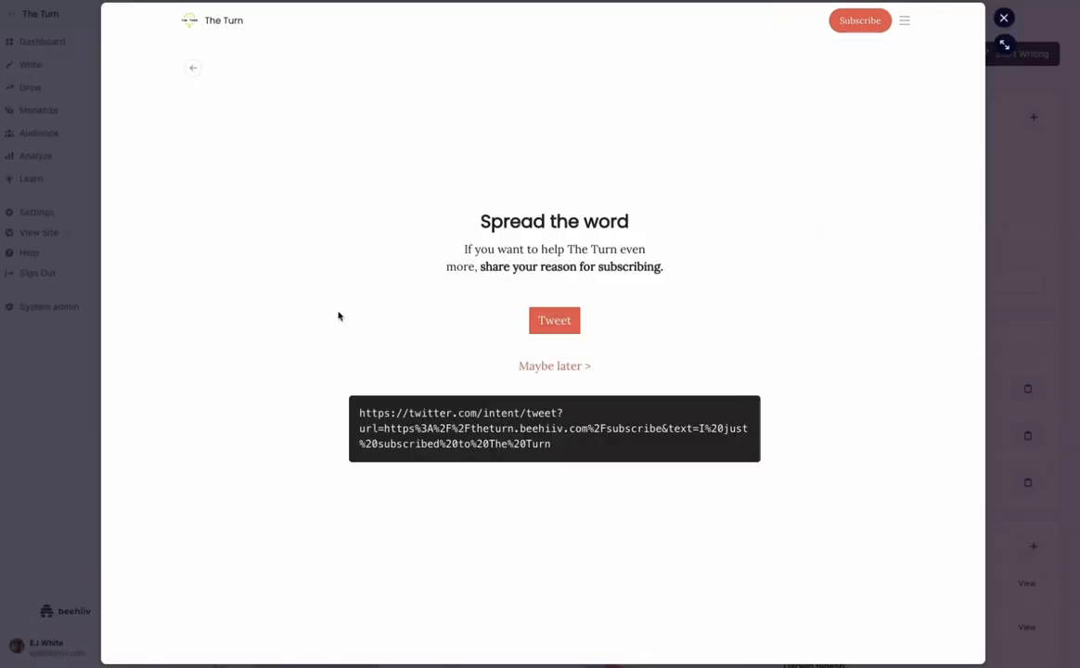